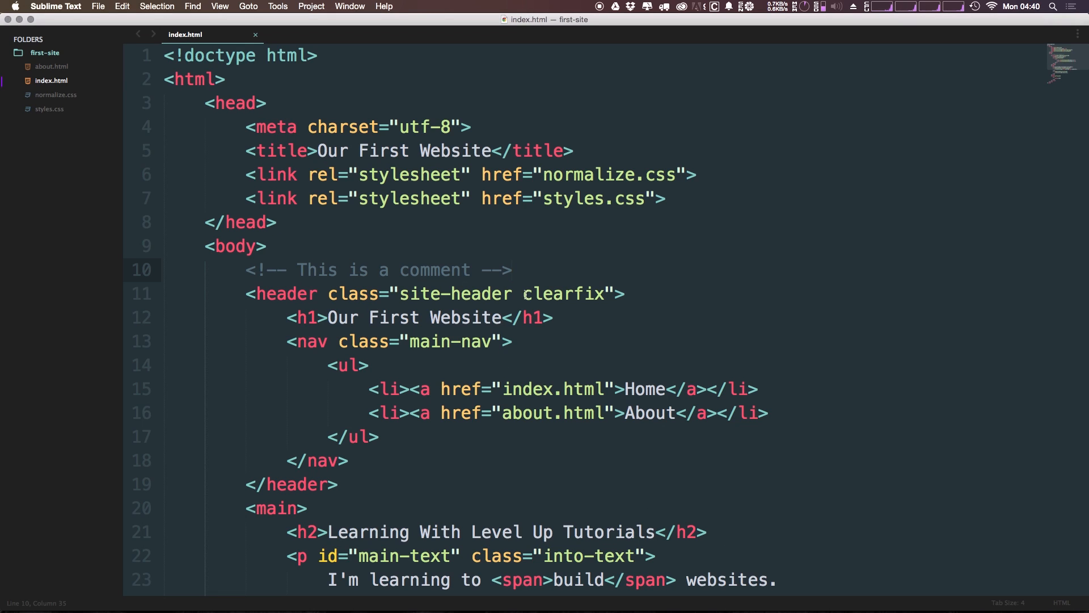
Reveal index.html from the sidebar in its first-site Finder folder.
right_click(50, 81)
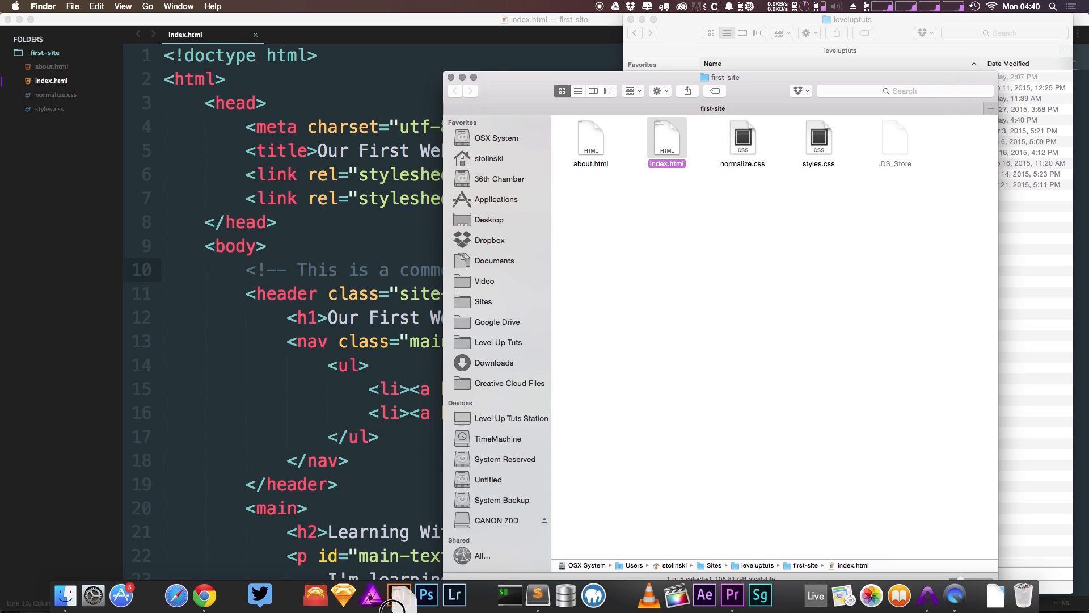
Load index.html in Chrome to see the Our First Website header with Home and About links.
click(203, 596)
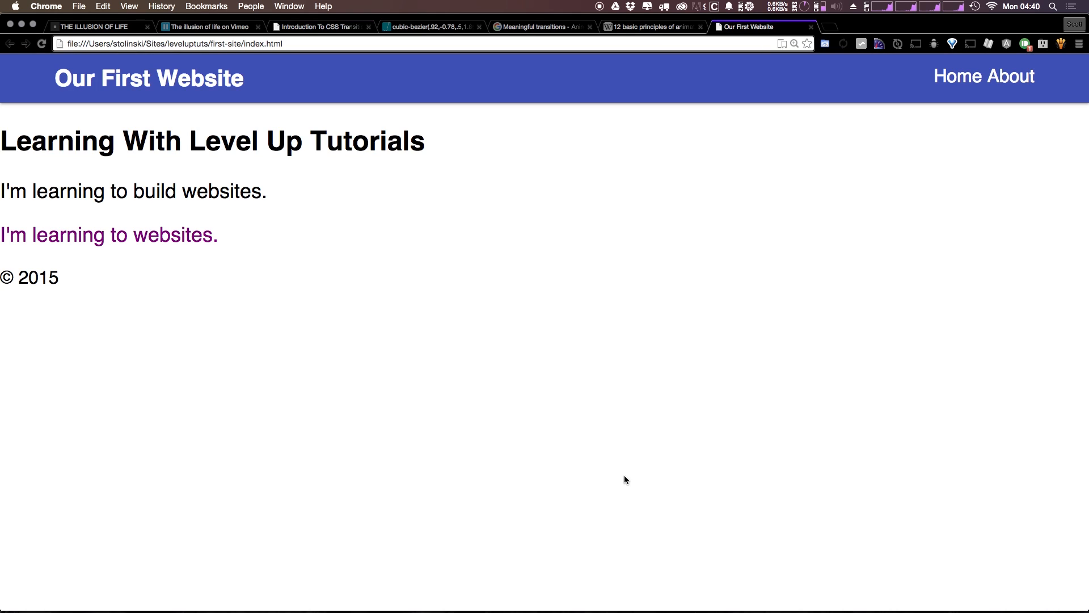
mouse_move(457, 143)
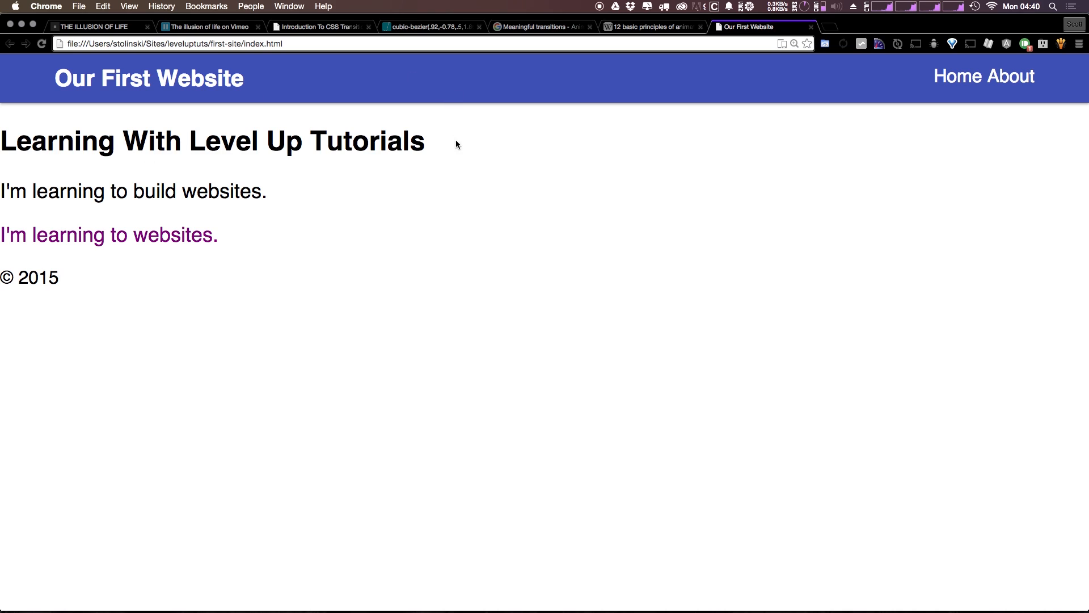
mouse_move(936, 171)
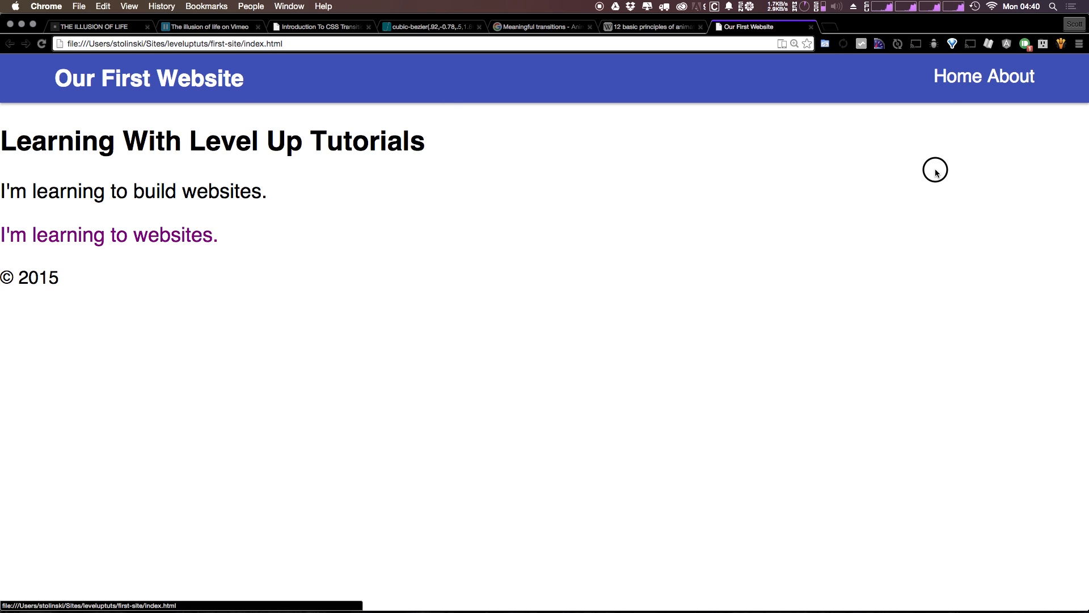
mouse_move(271, 162)
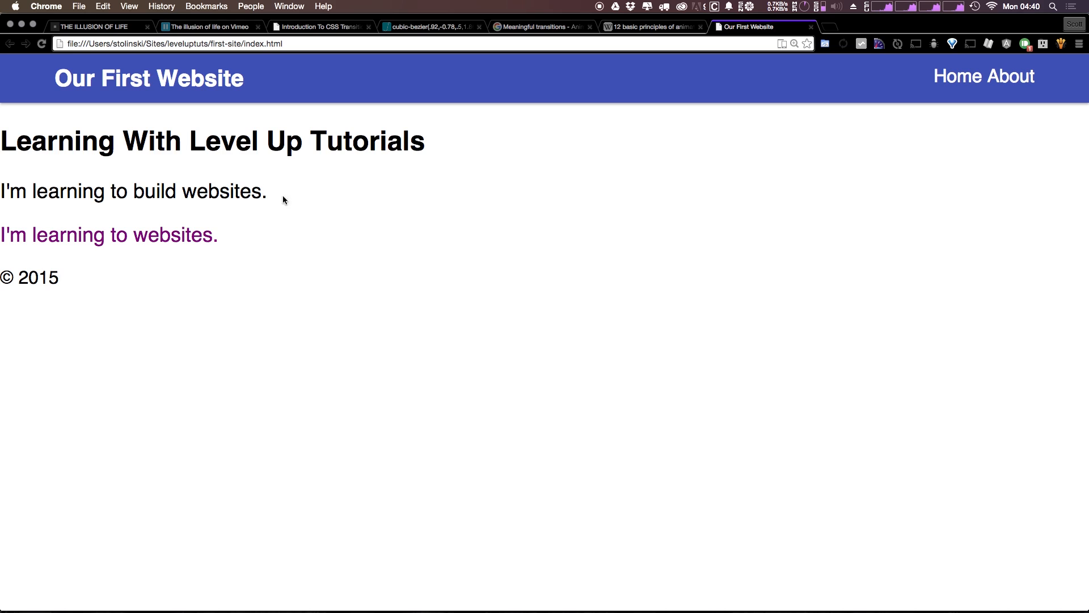
mouse_move(49, 268)
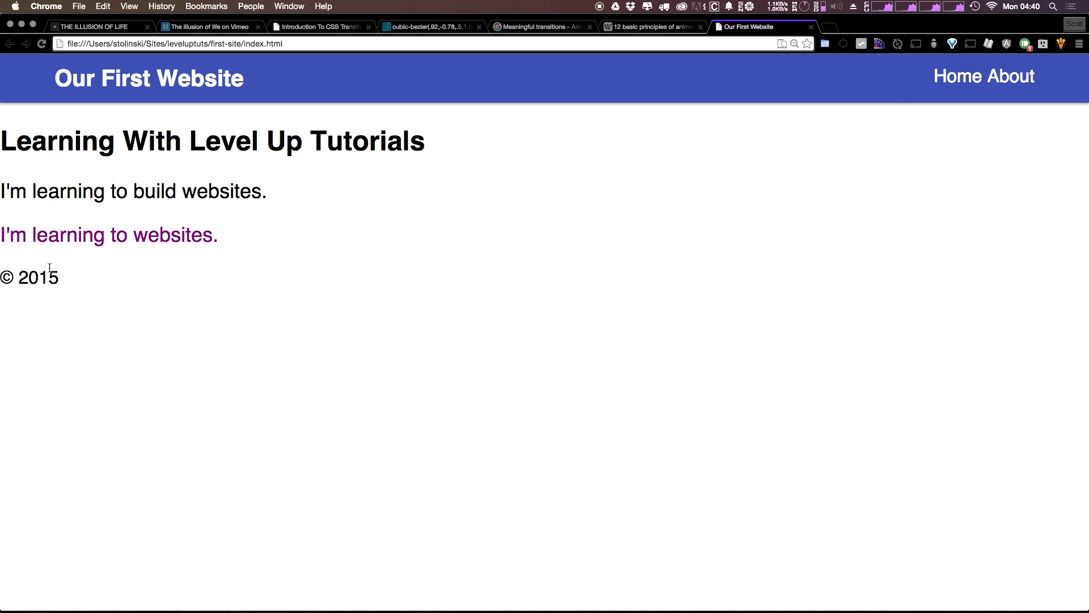
mouse_move(795, 194)
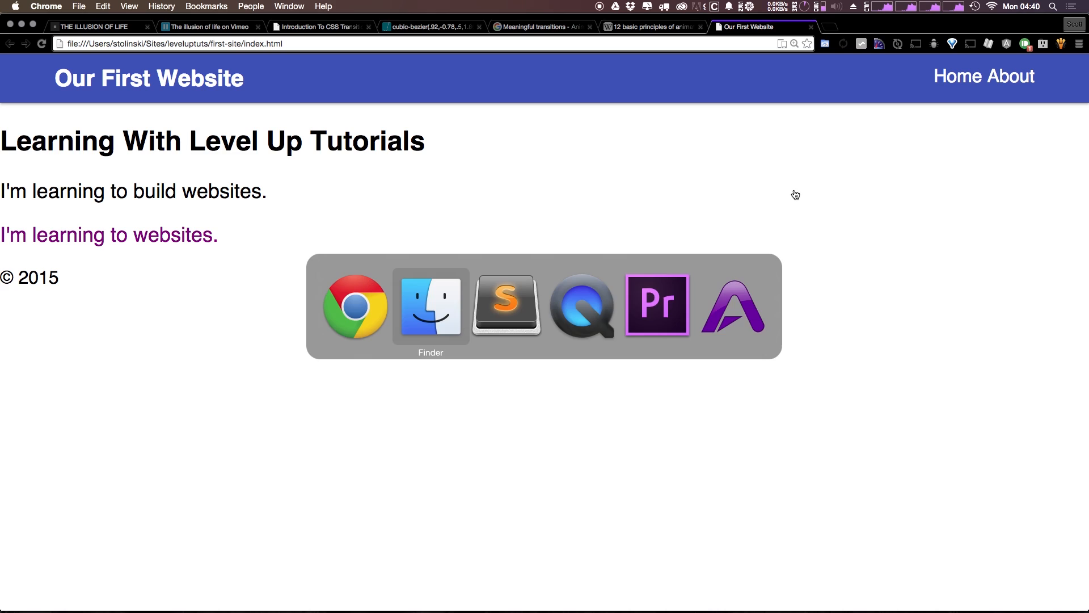
Insert <section></section> on a new line after <main> and split the tags onto separate lines.
click(506, 305)
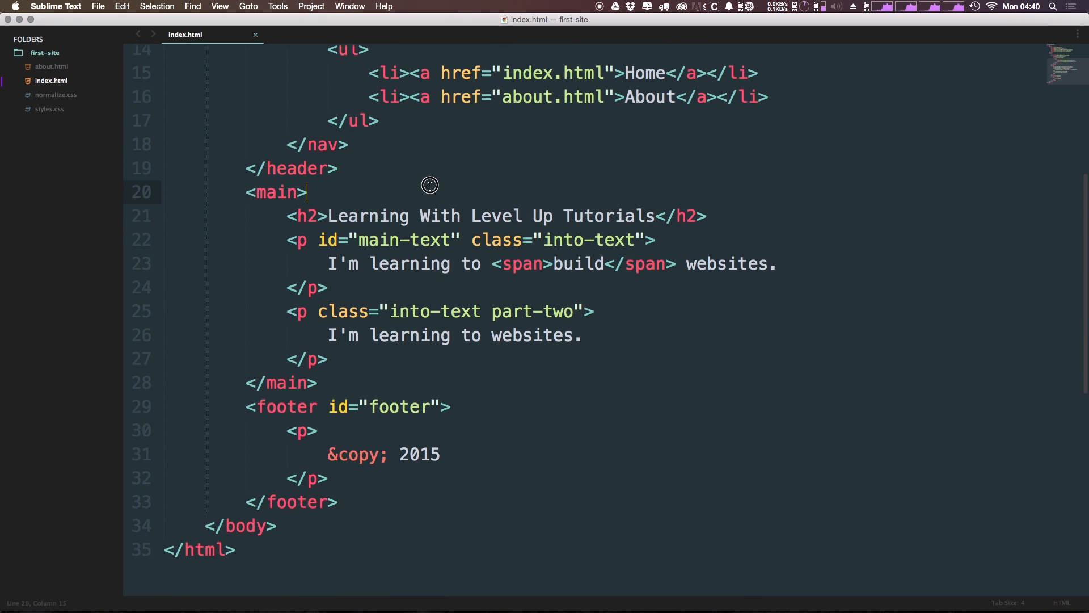
click(340, 168)
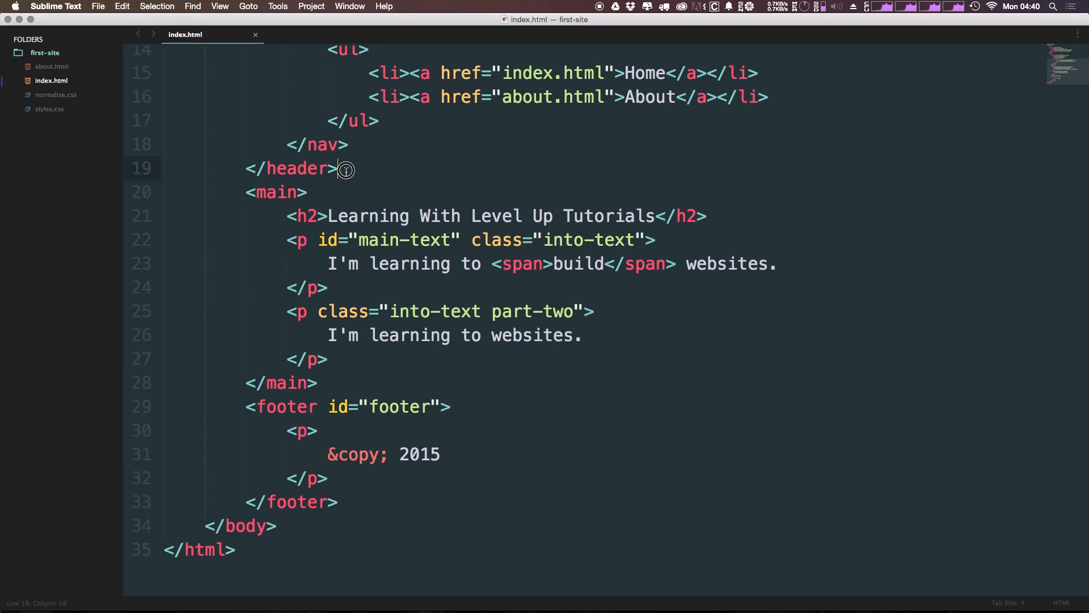
click(308, 192)
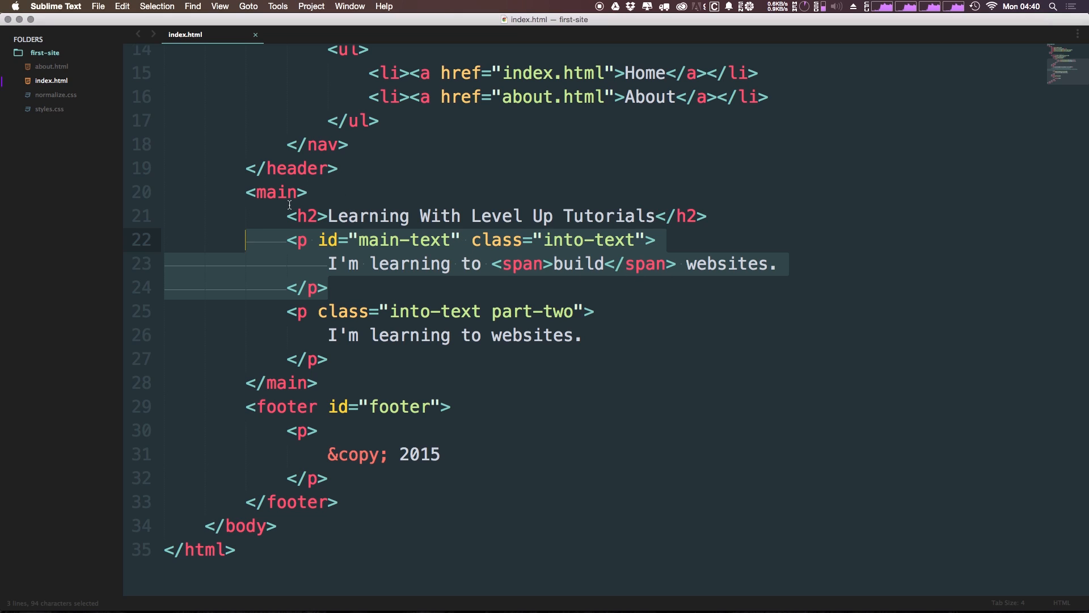
click(314, 193)
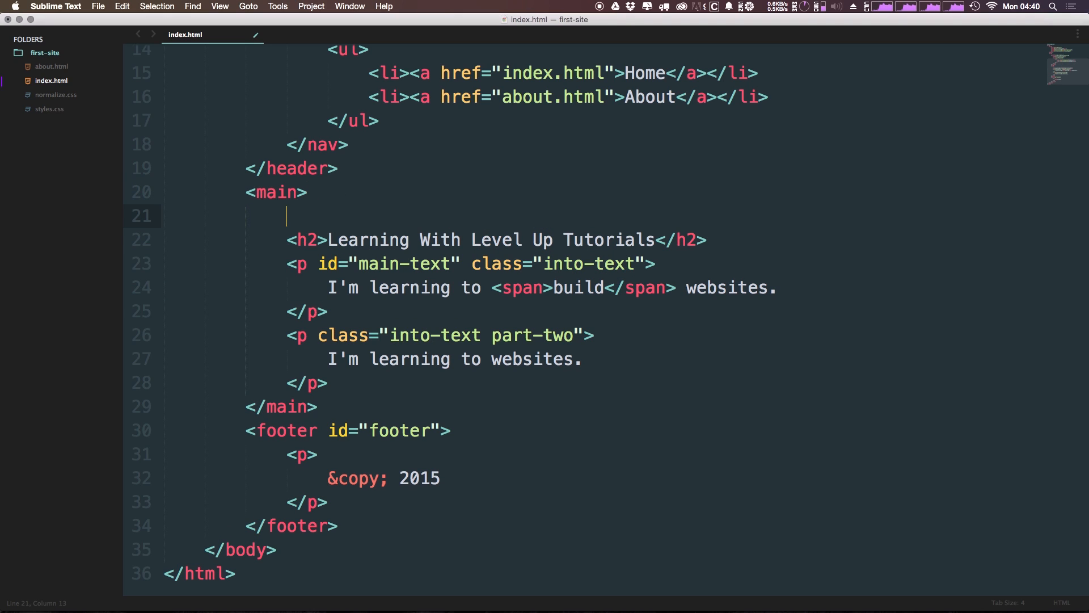
text(<section></section>)
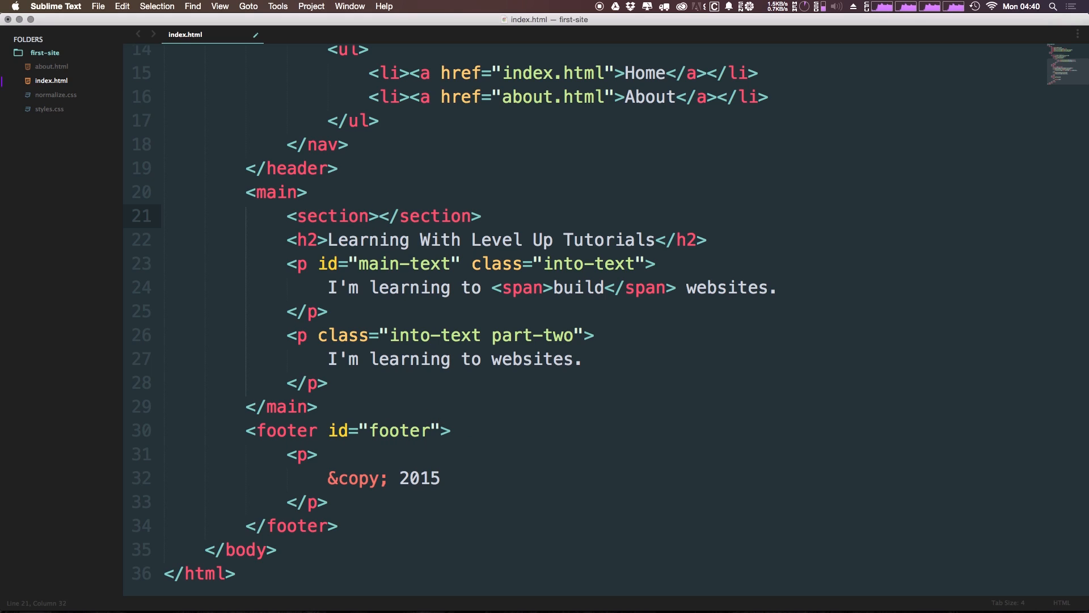
click(379, 215)
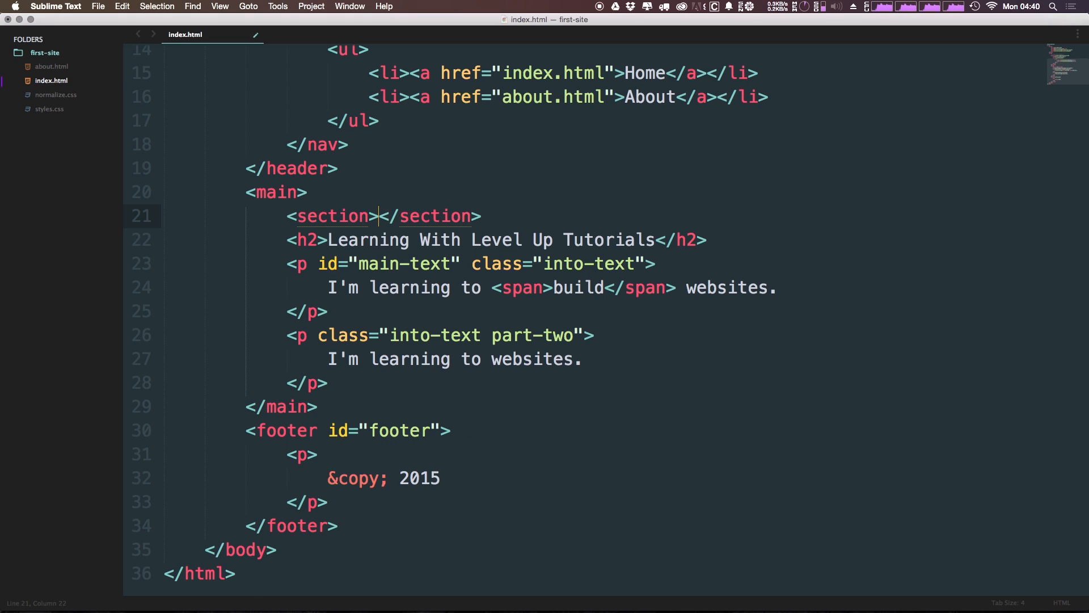
key(enter)
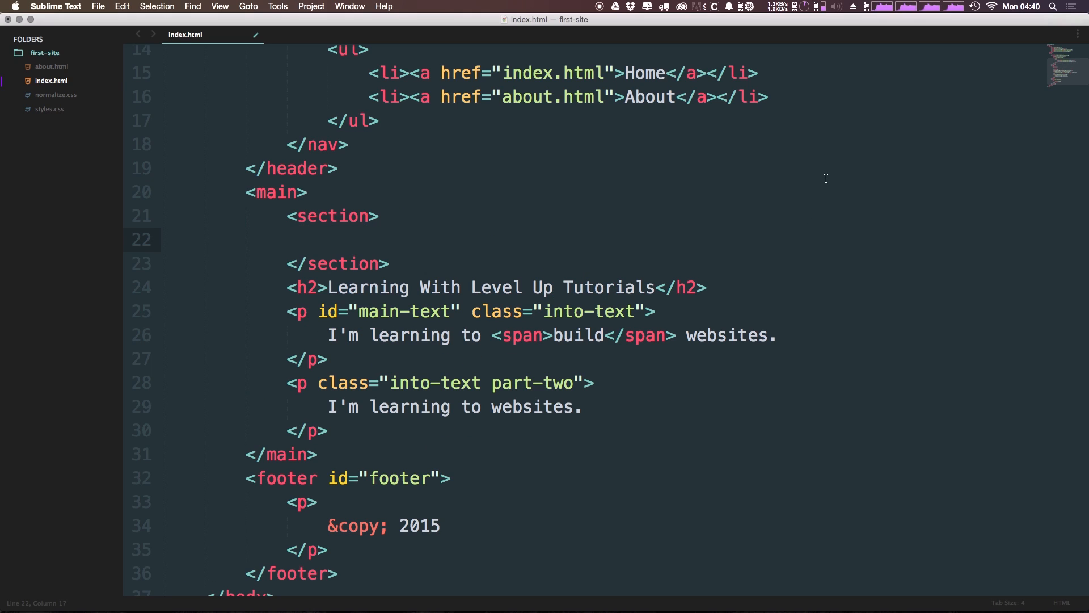
mouse_move(723, 303)
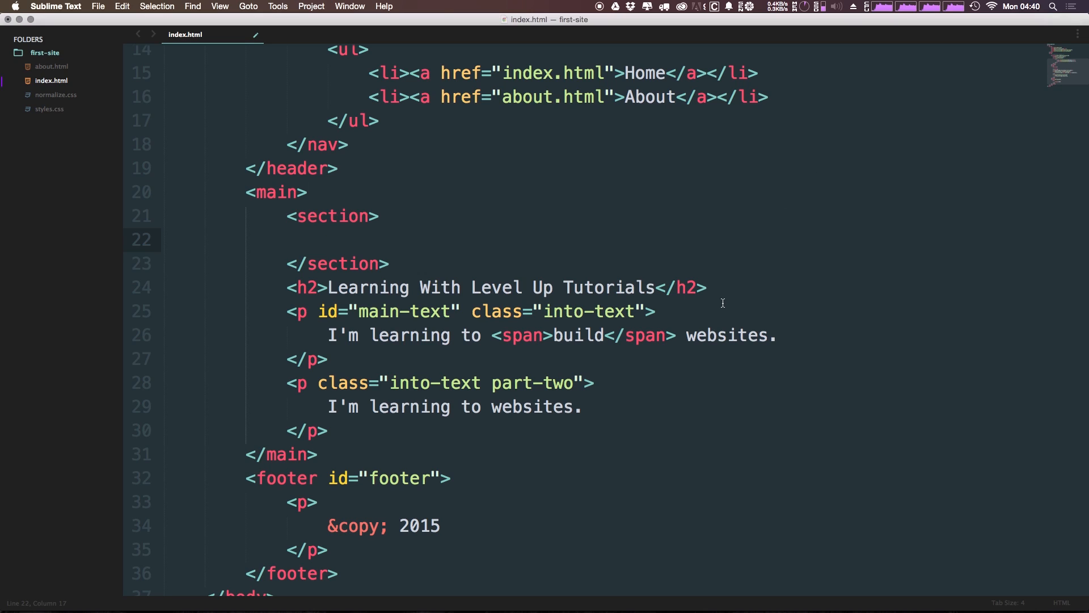
mouse_move(787, 343)
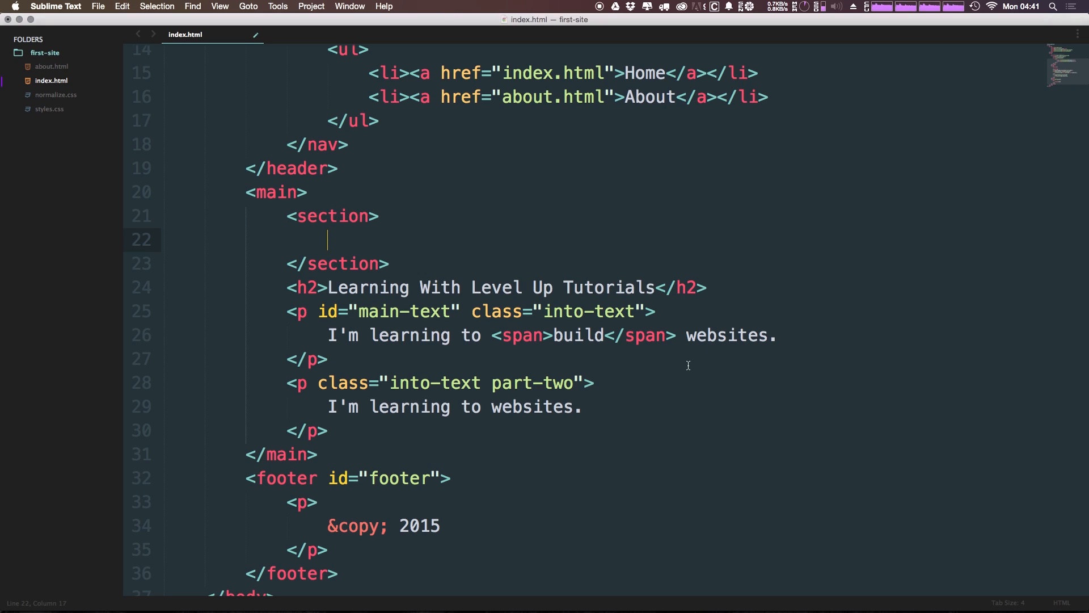
mouse_move(465, 311)
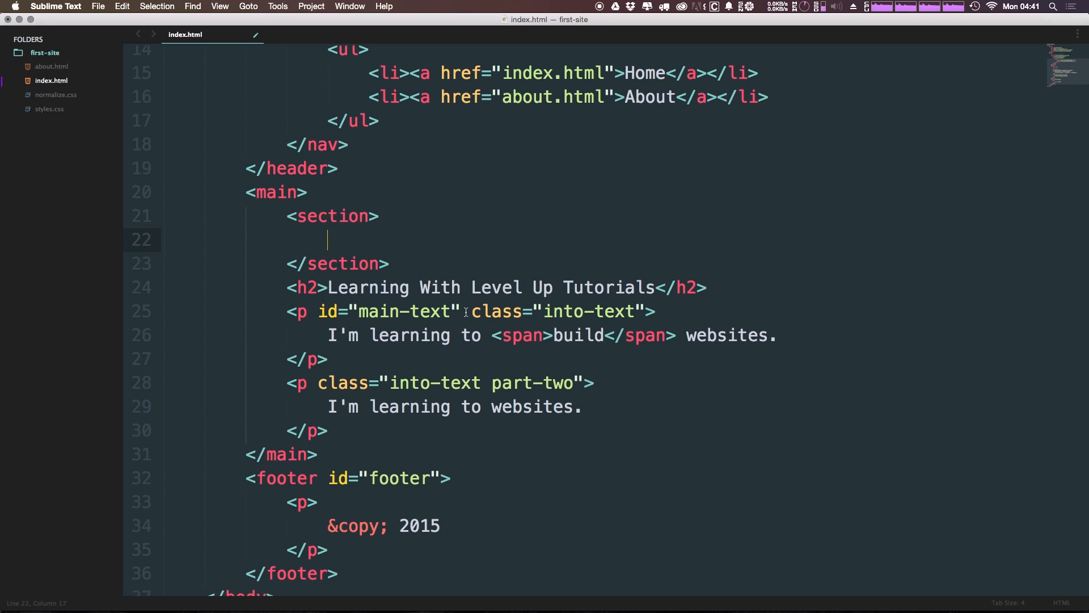
mouse_move(719, 182)
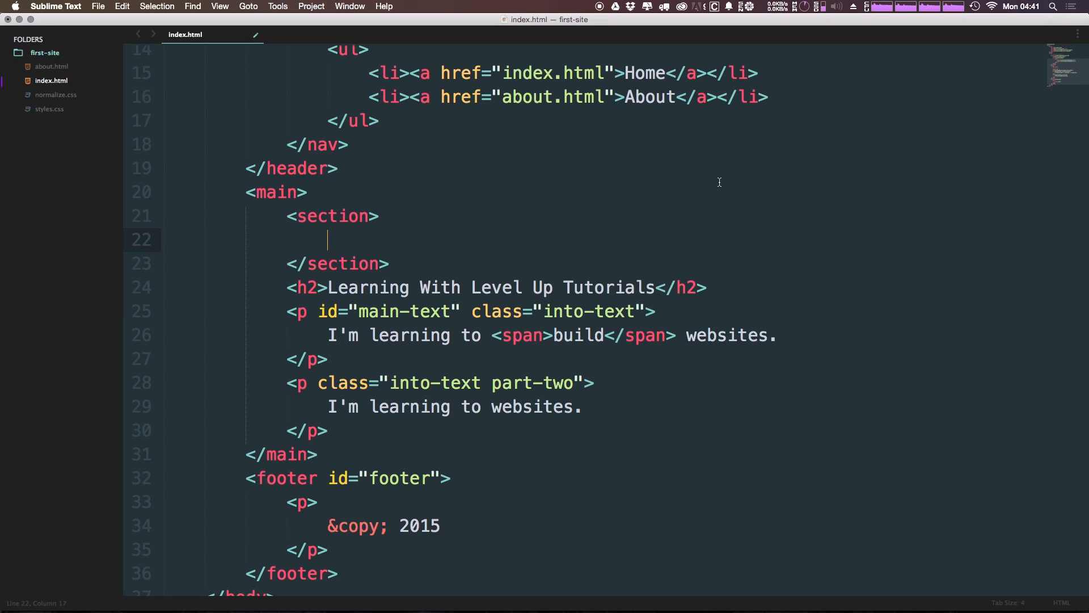
mouse_move(231, 255)
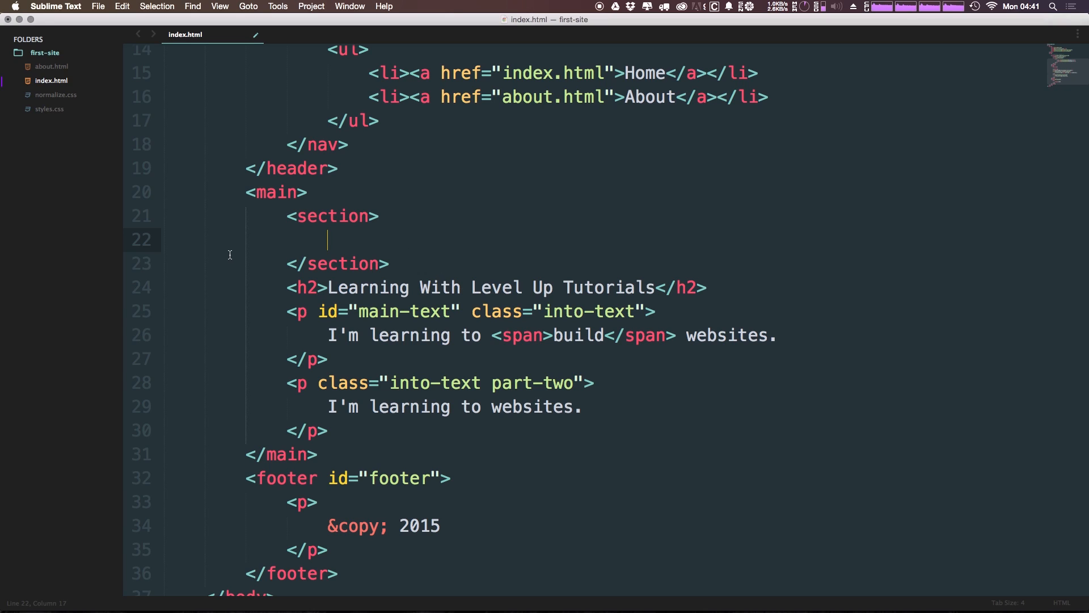
mouse_move(483, 224)
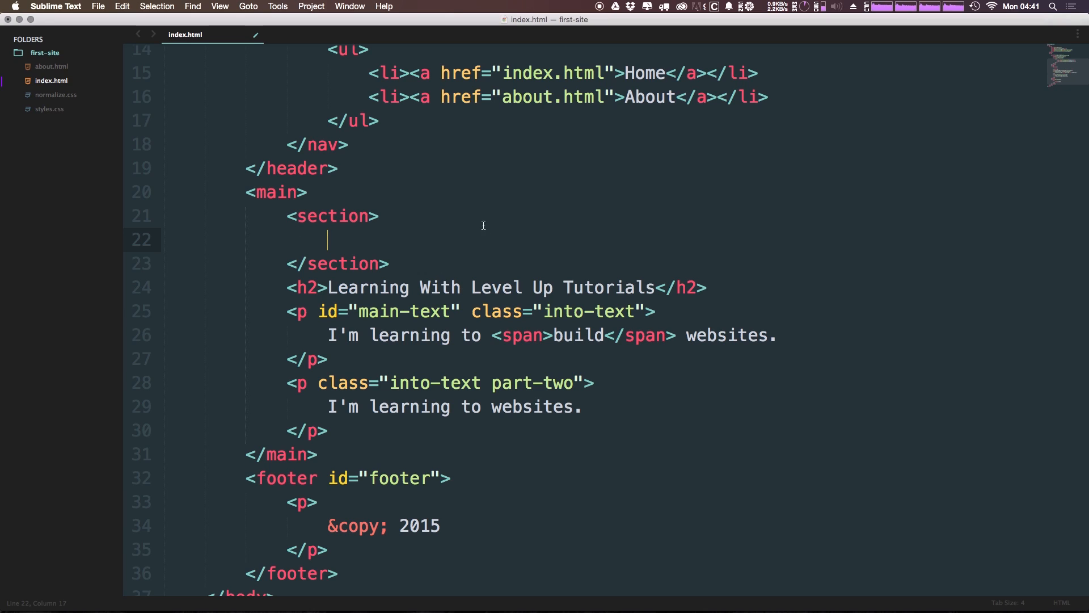
mouse_move(488, 261)
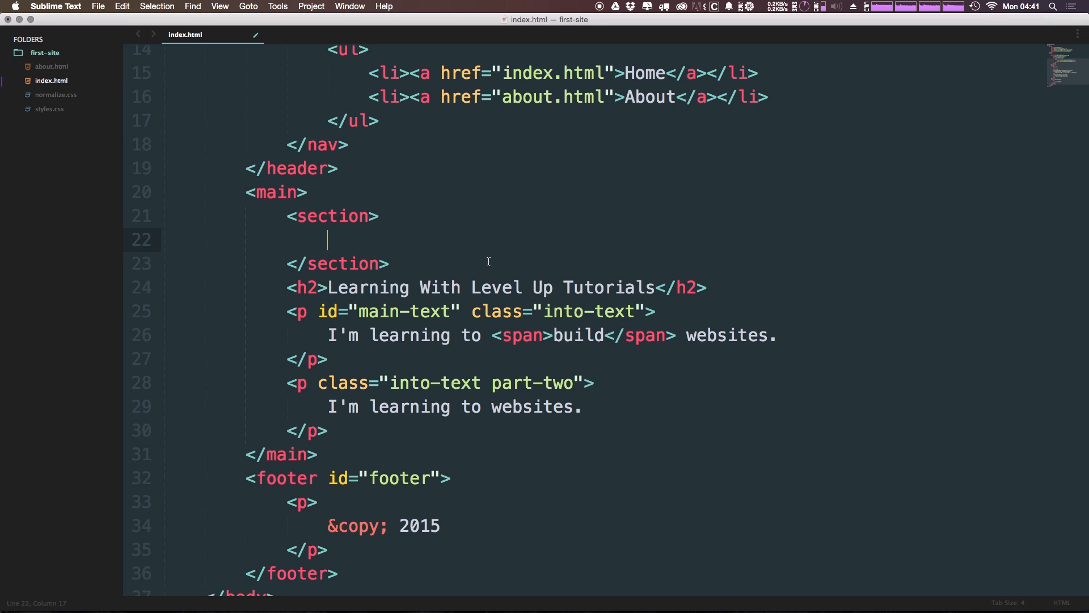
click(410, 429)
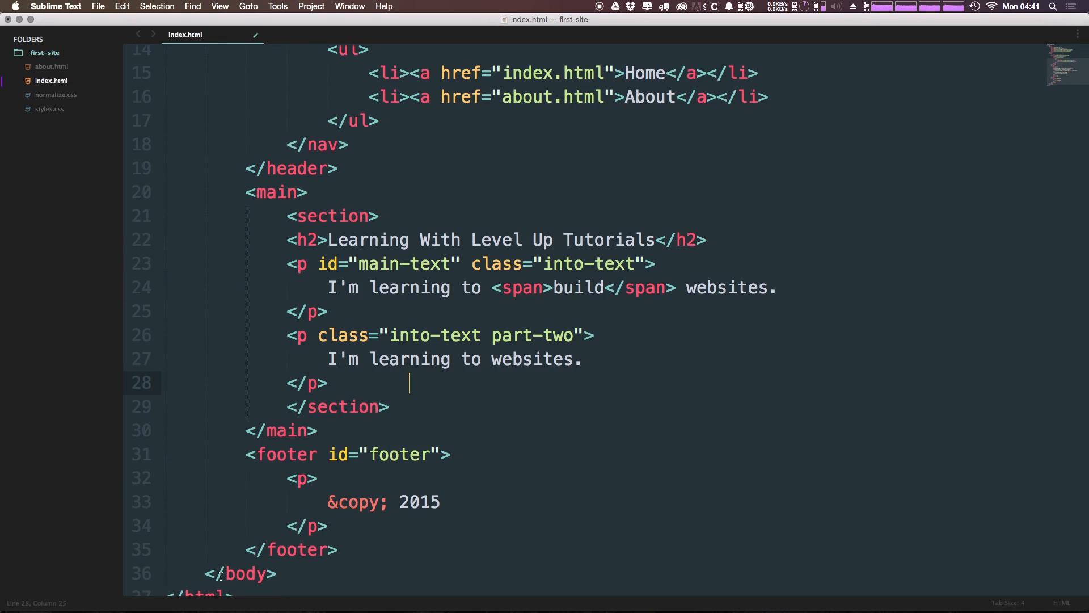
Indent the h2 and paragraphs inside the section and save index.html.
key(backspace)
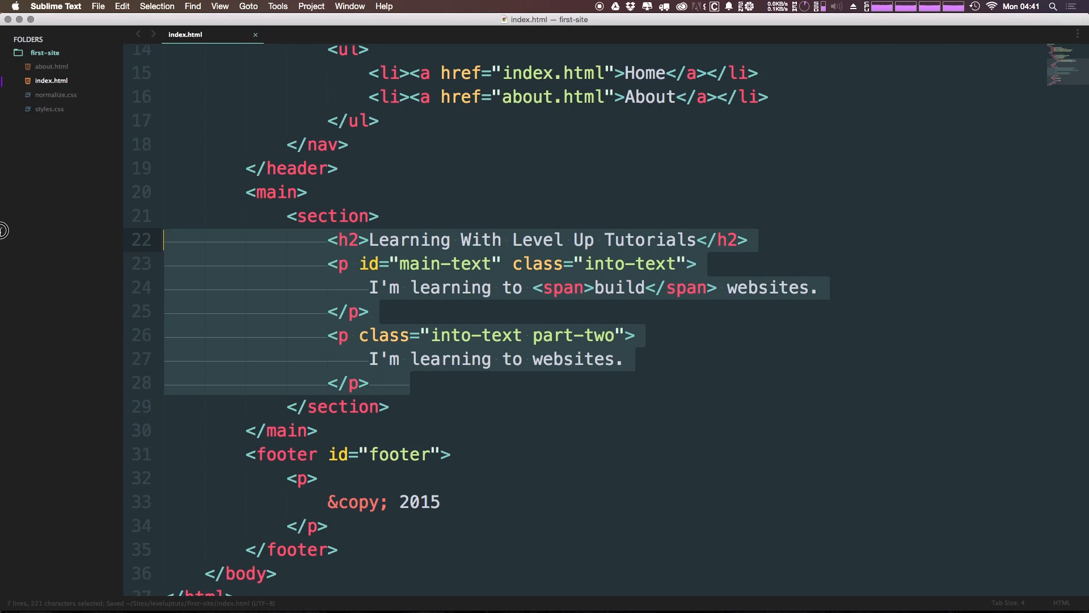
click(289, 430)
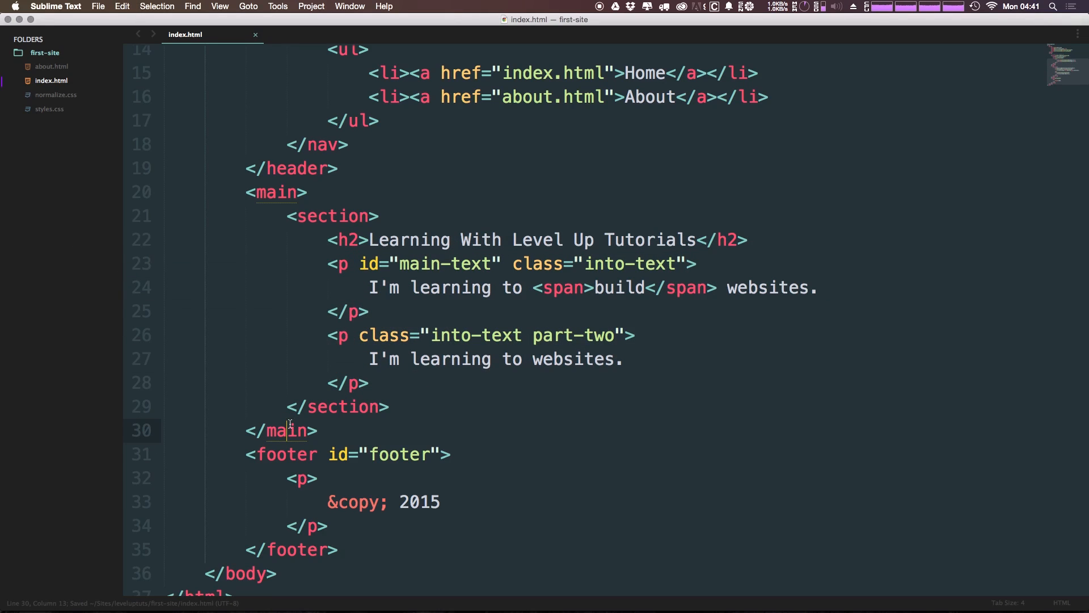
mouse_move(569, 379)
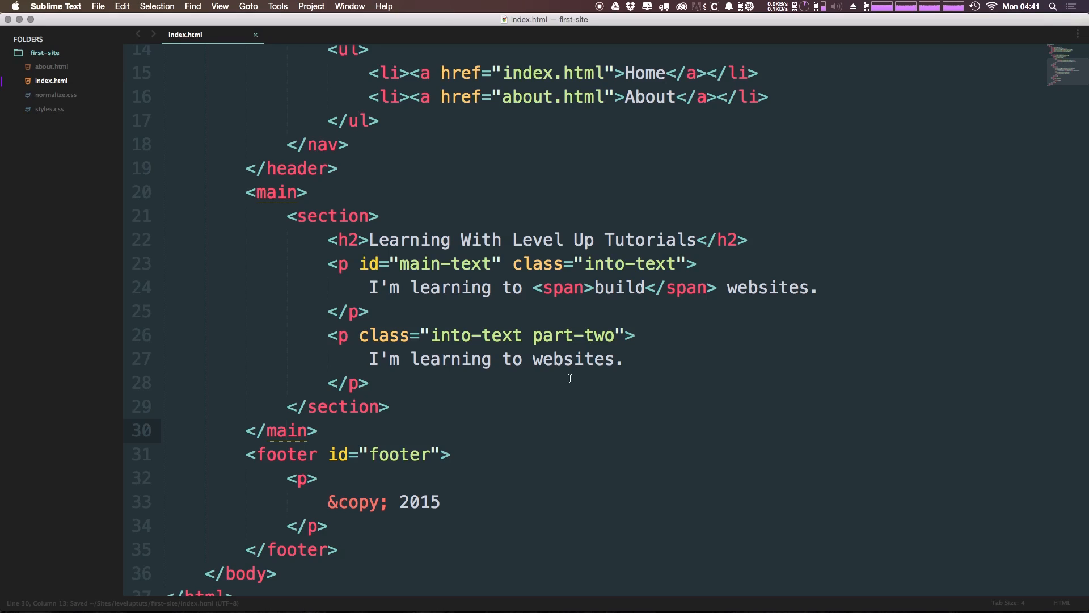
mouse_move(364, 221)
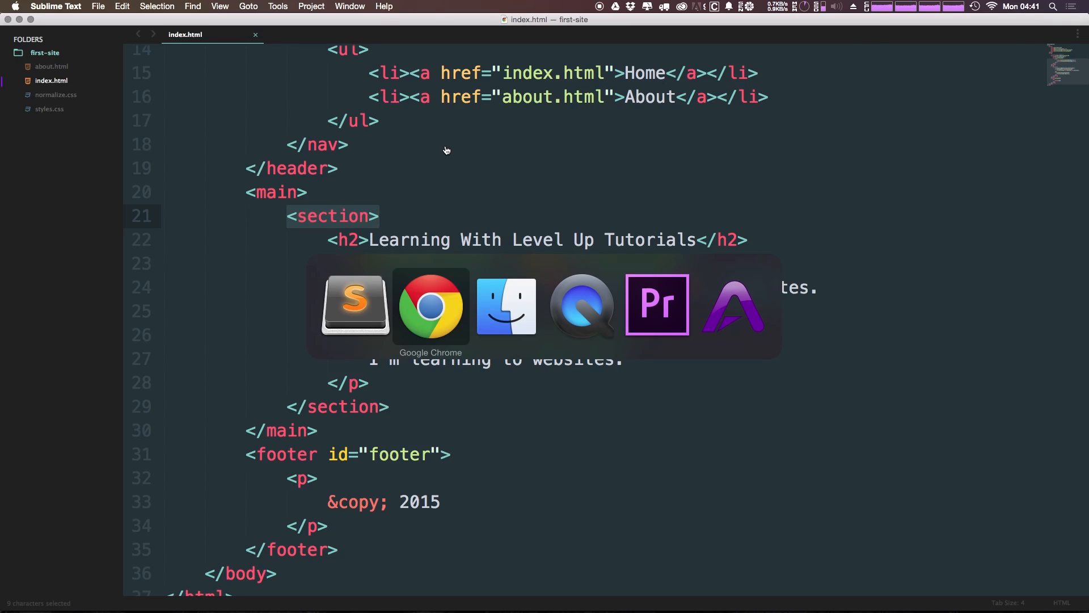
Refresh index.html in Chrome to confirm the heading, paragraphs and footer render unchanged.
click(430, 305)
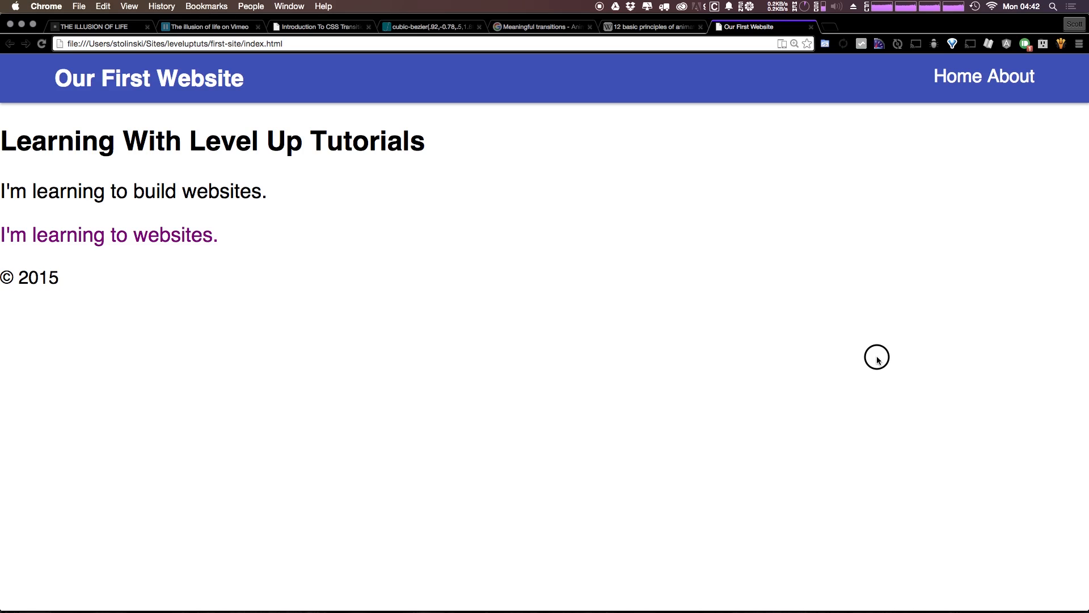
mouse_move(877, 360)
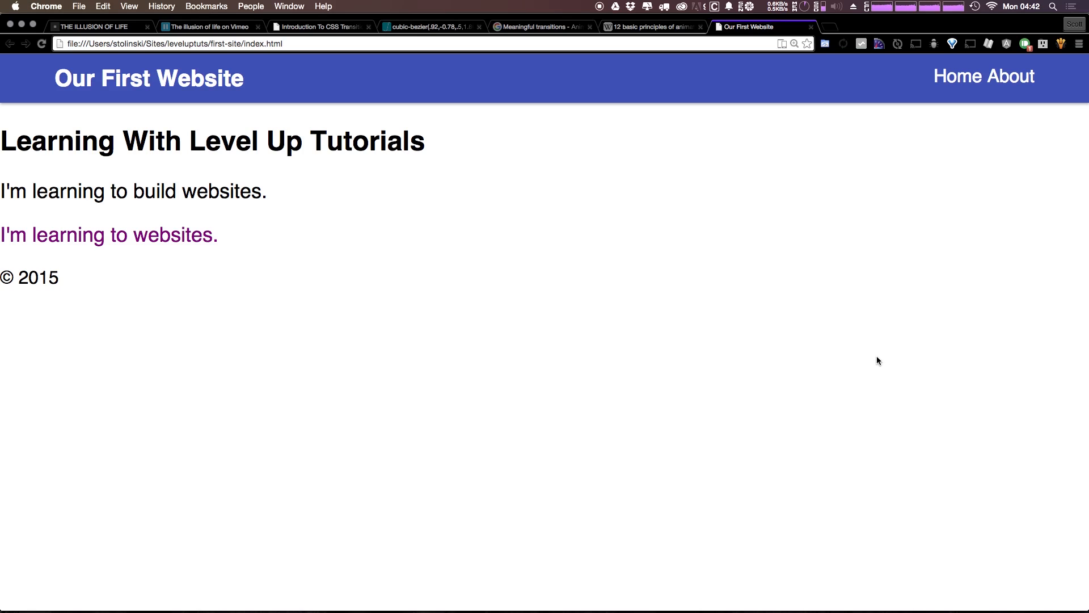
mouse_move(673, 331)
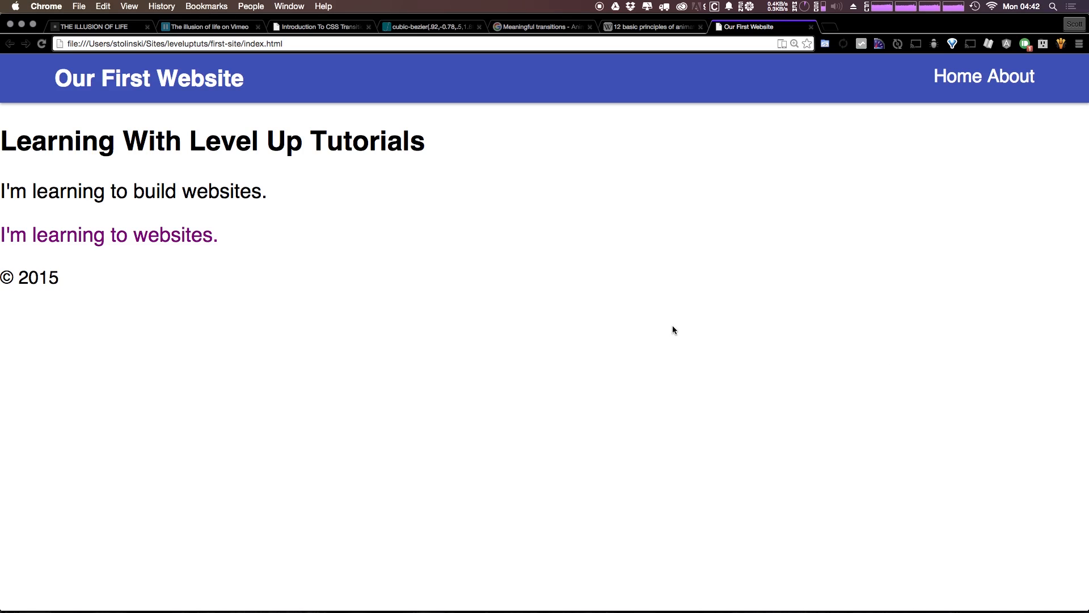
mouse_move(344, 98)
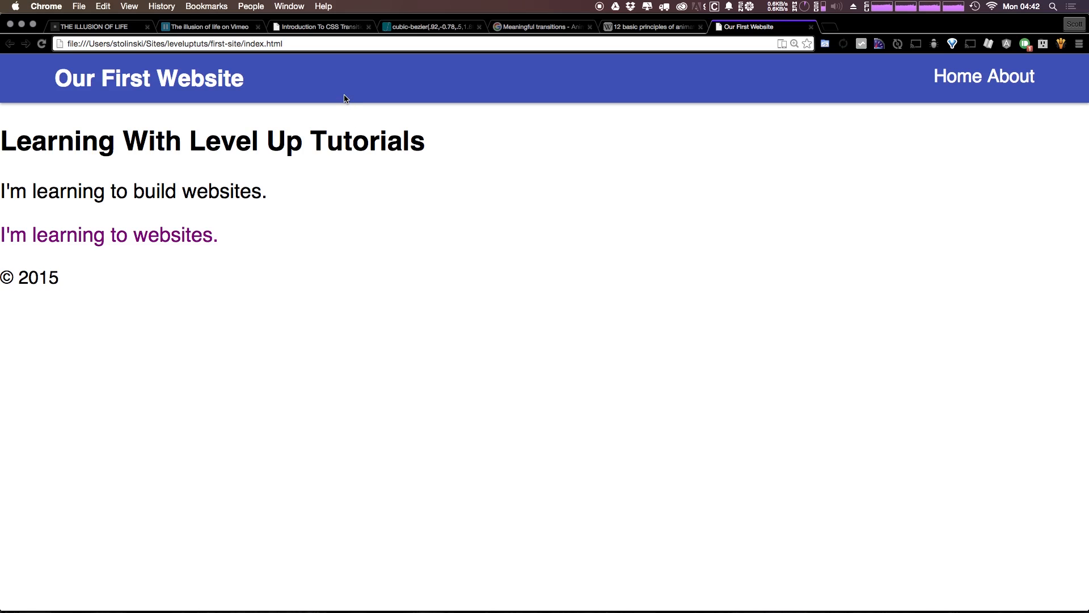
mouse_move(340, 86)
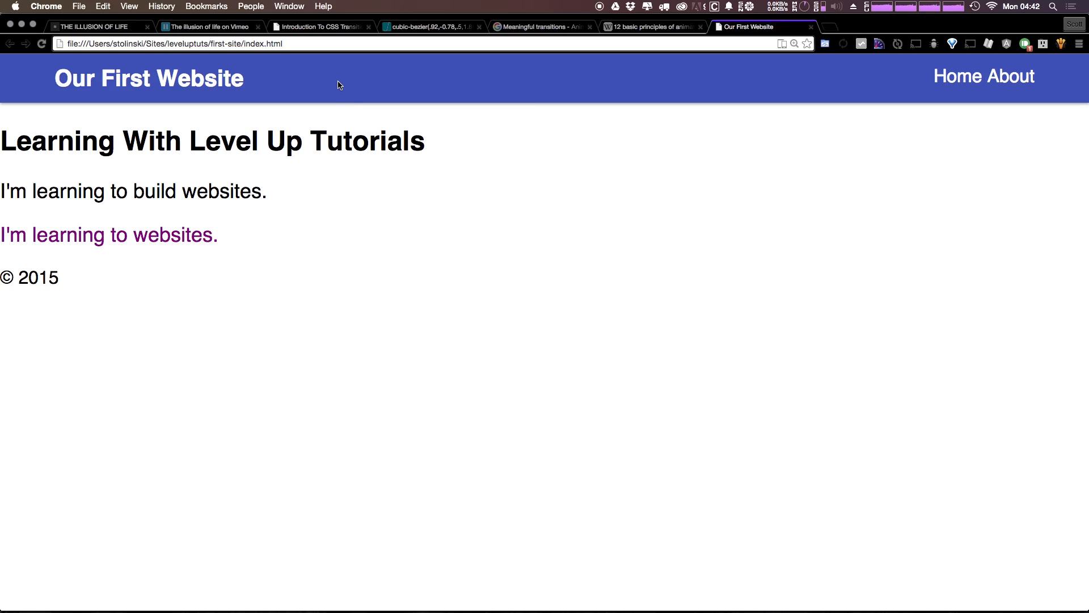
mouse_move(166, 221)
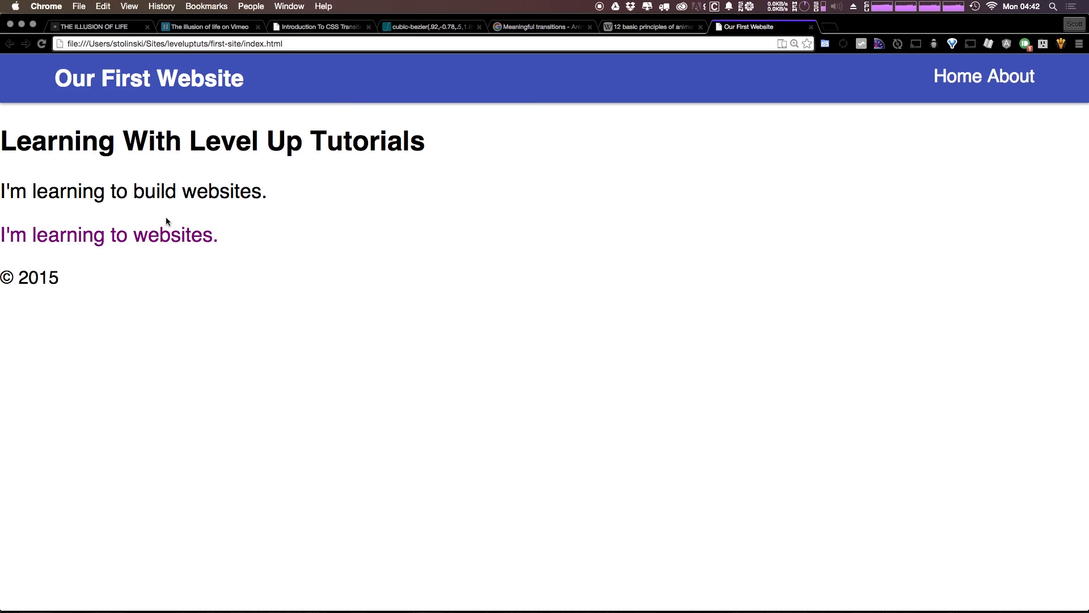
mouse_move(441, 156)
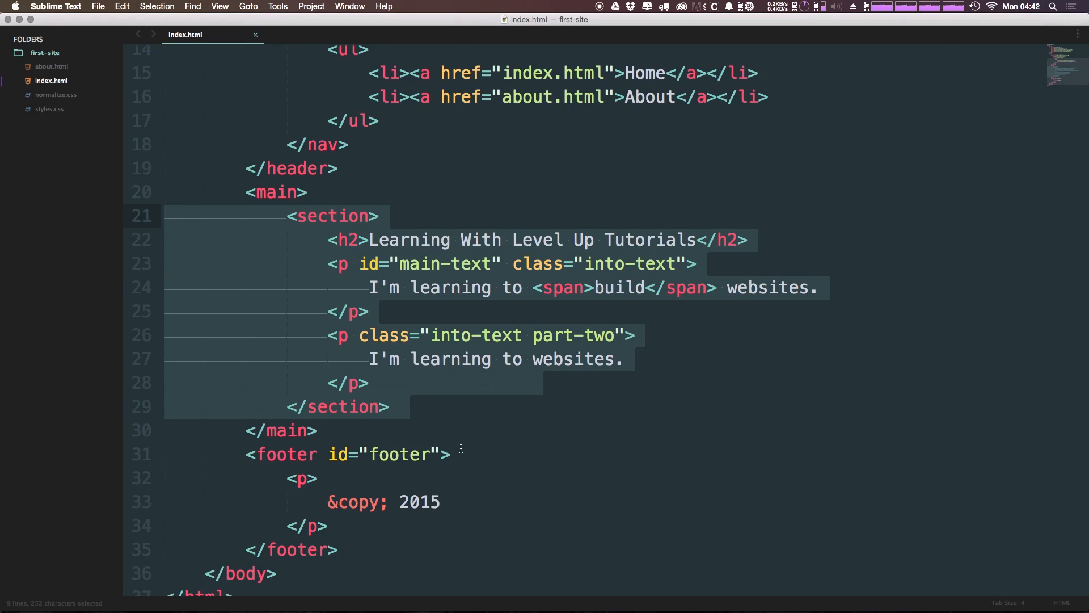
Delete the second part-two intro paragraph so only the heading and first paragraph remain.
click(399, 382)
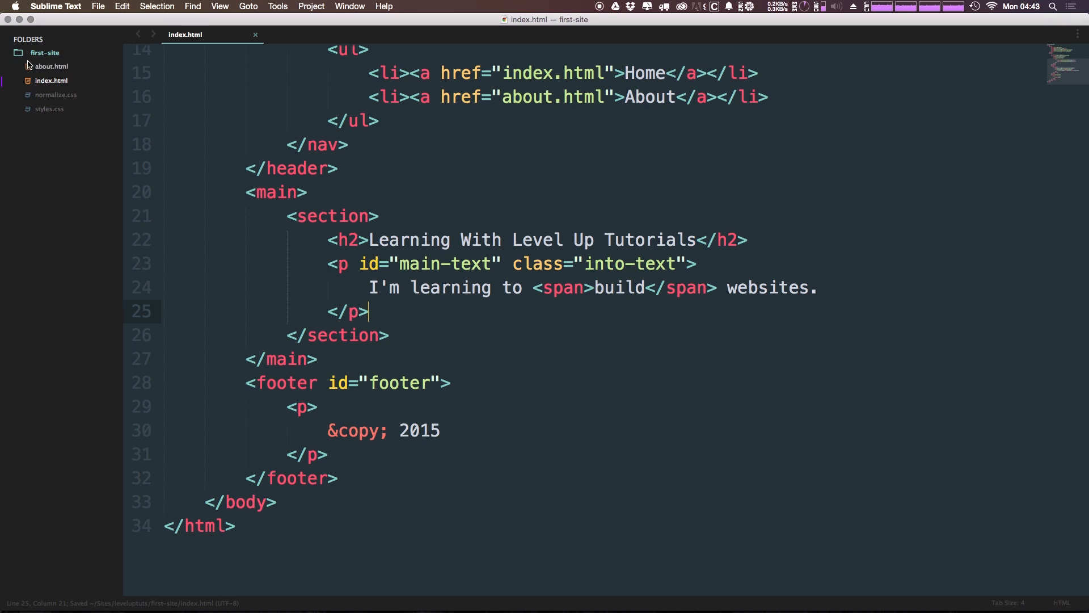
Remove the .part-two purple color rule from styles.css and return to index.html.
click(49, 109)
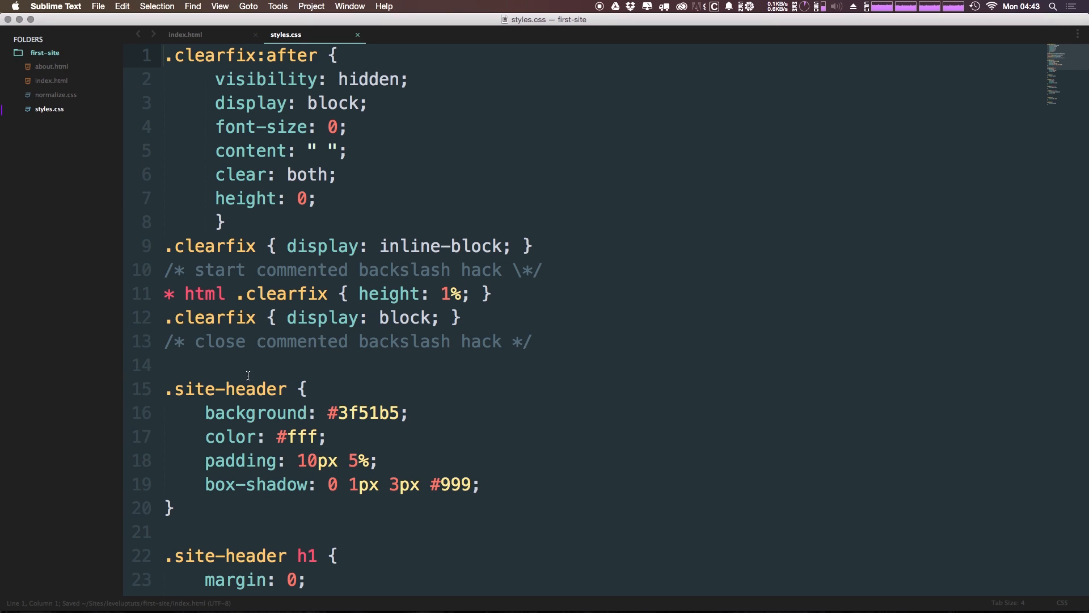
scroll(down, 3)
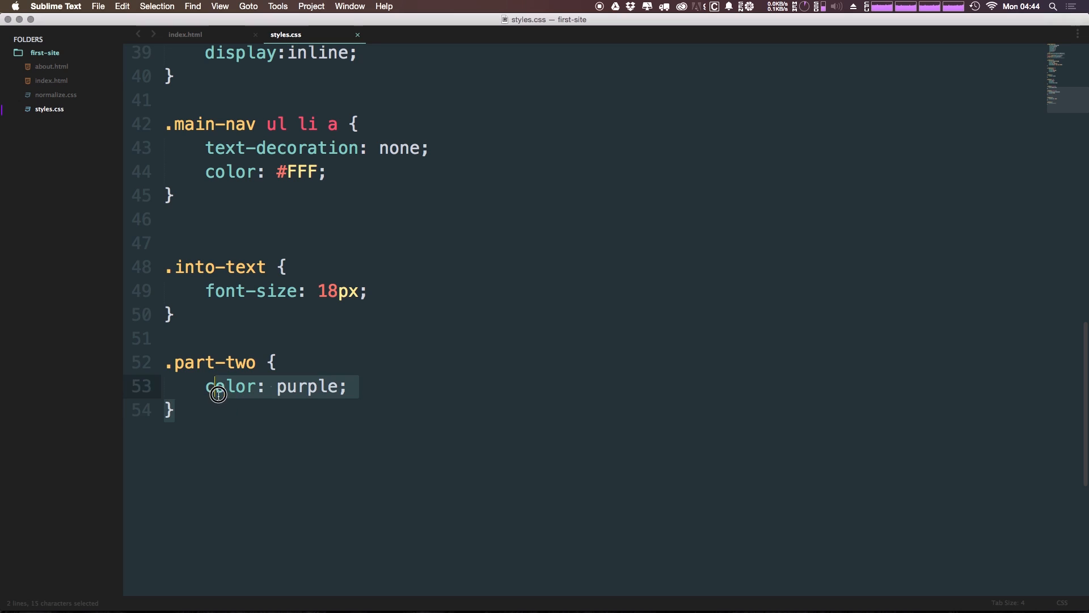
key(Delete)
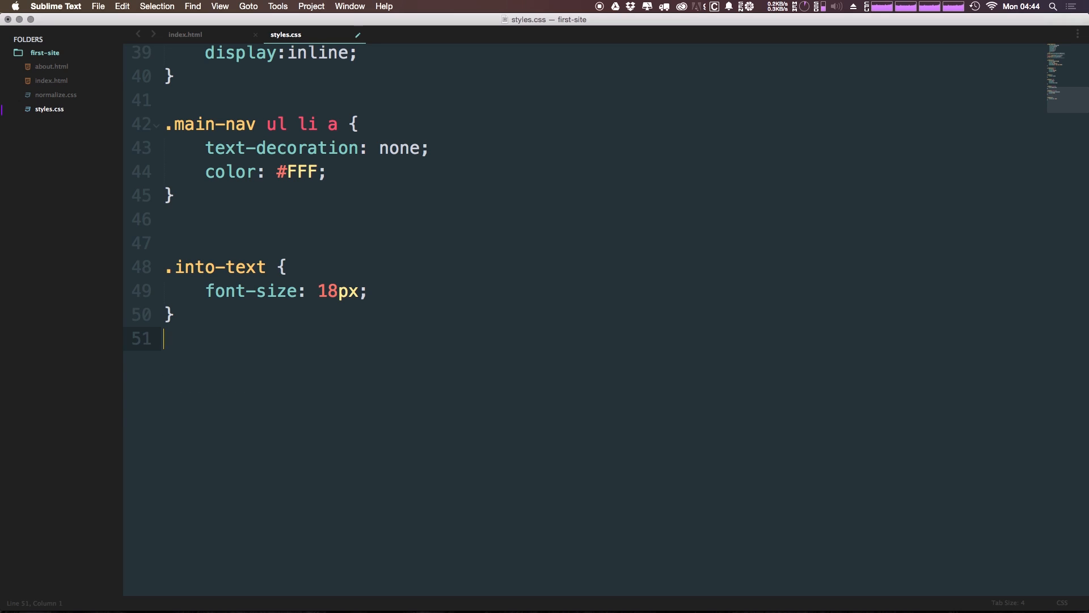
click(185, 34)
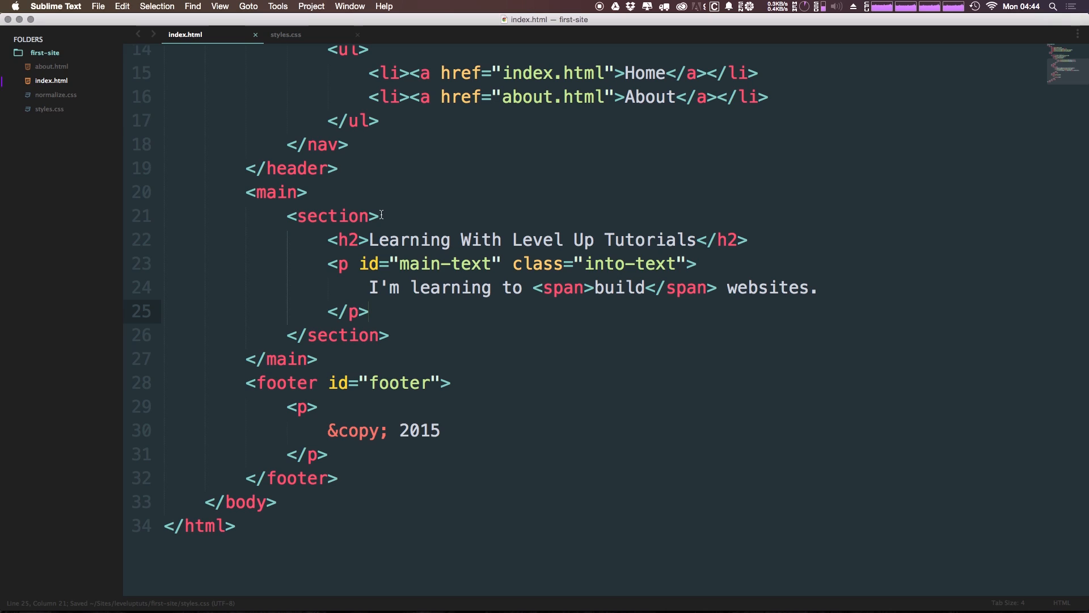
Add class="billboard" to the section tag and carry the name over to styles.css.
text(class)
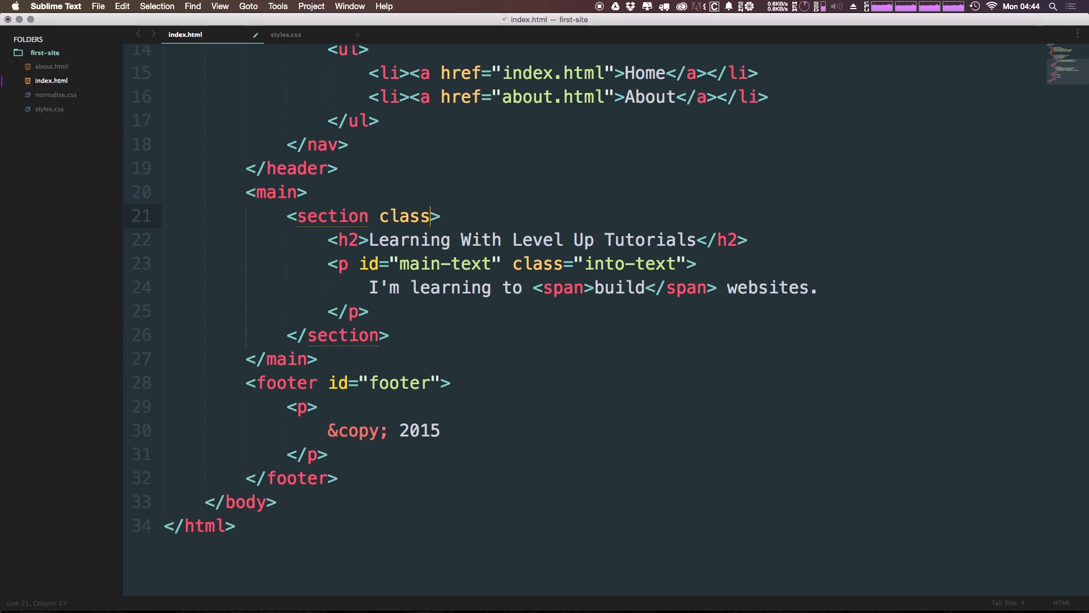
text(="bu")
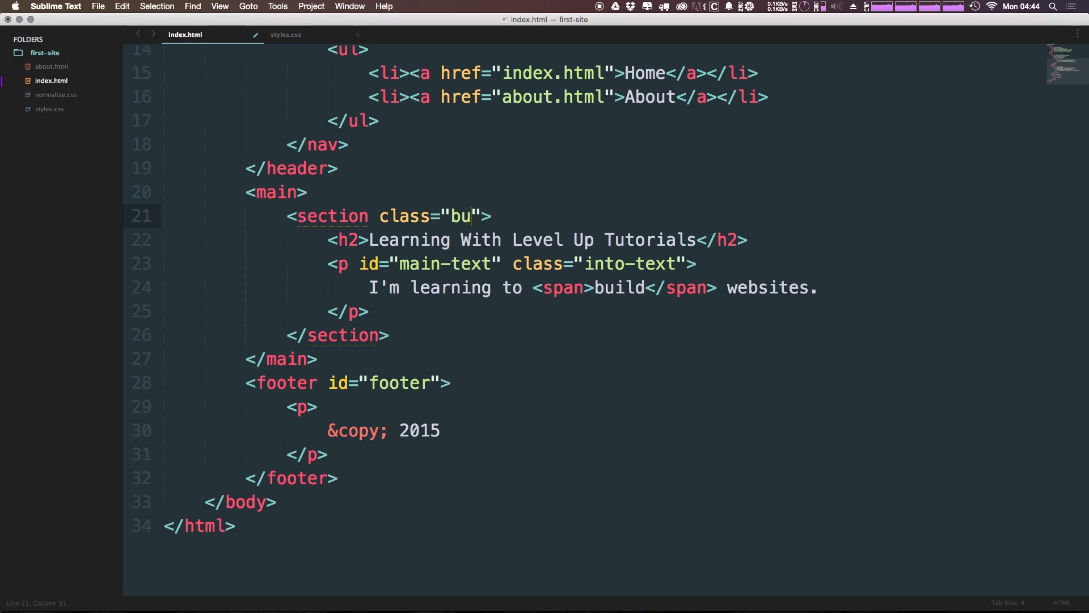
text(llboard)
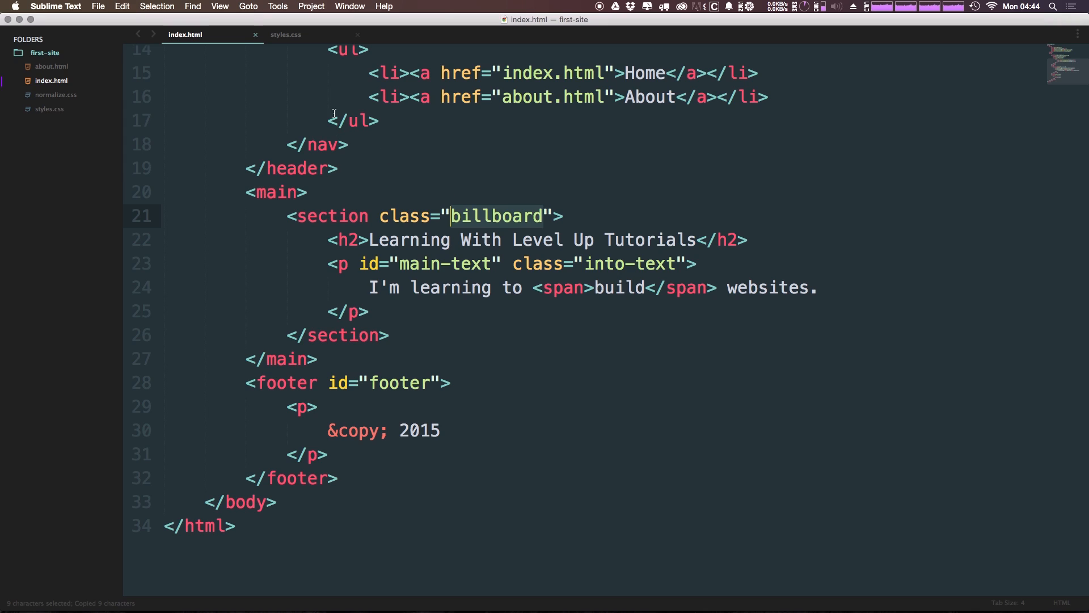
click(284, 34)
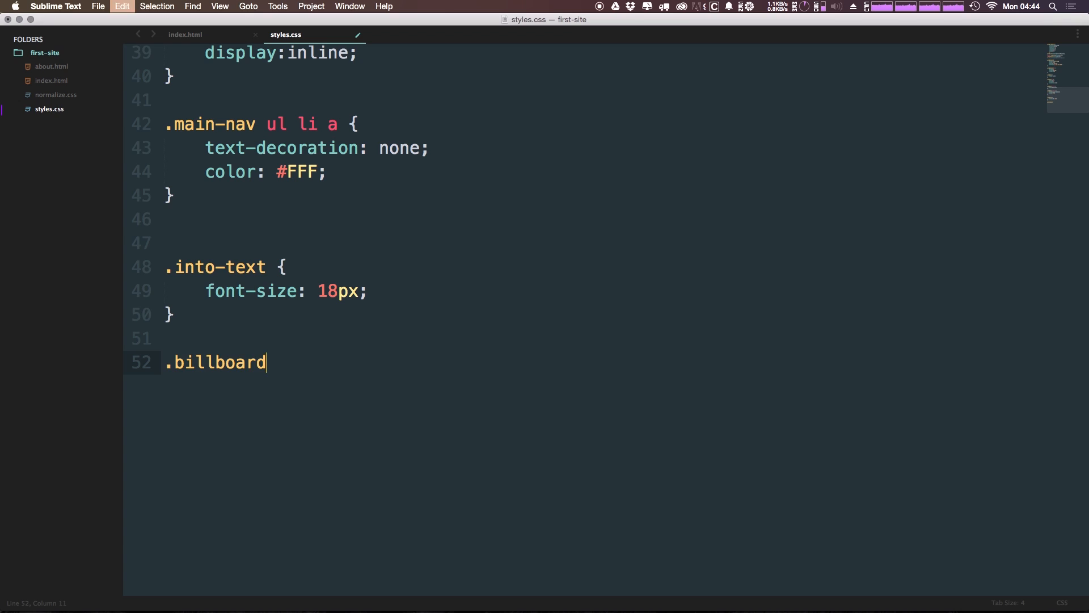
Write the .billboard rule with background #999 and text-align: center.
text({)
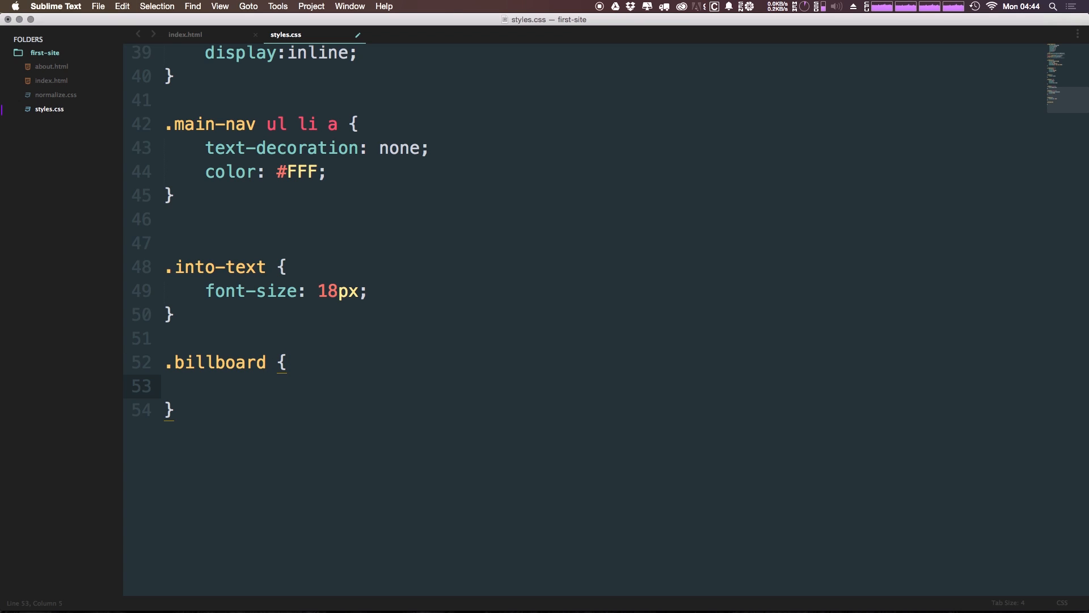
text(background: #000;)
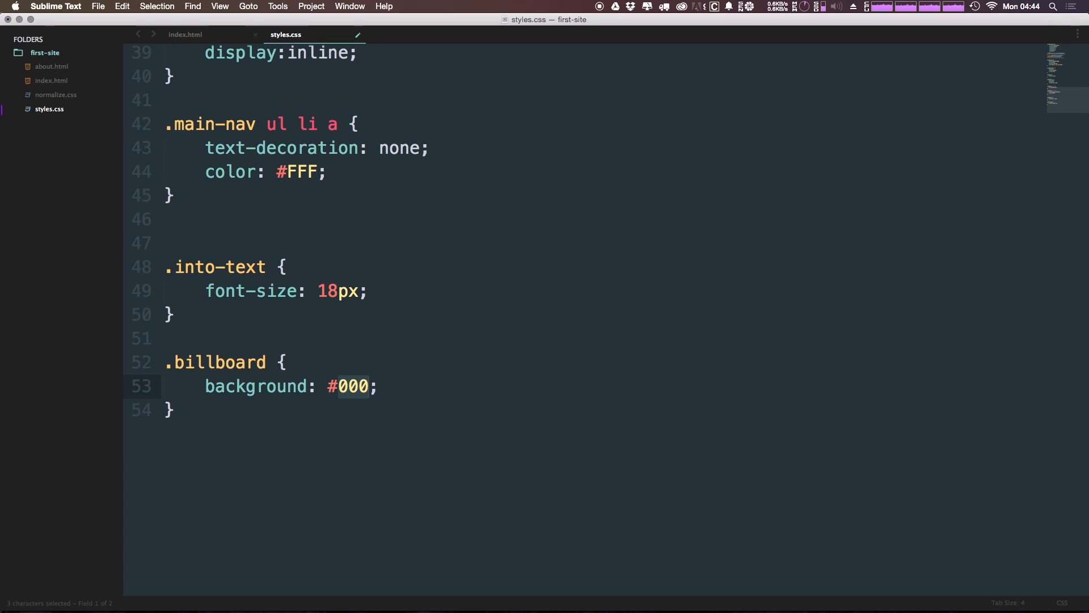
text(9)
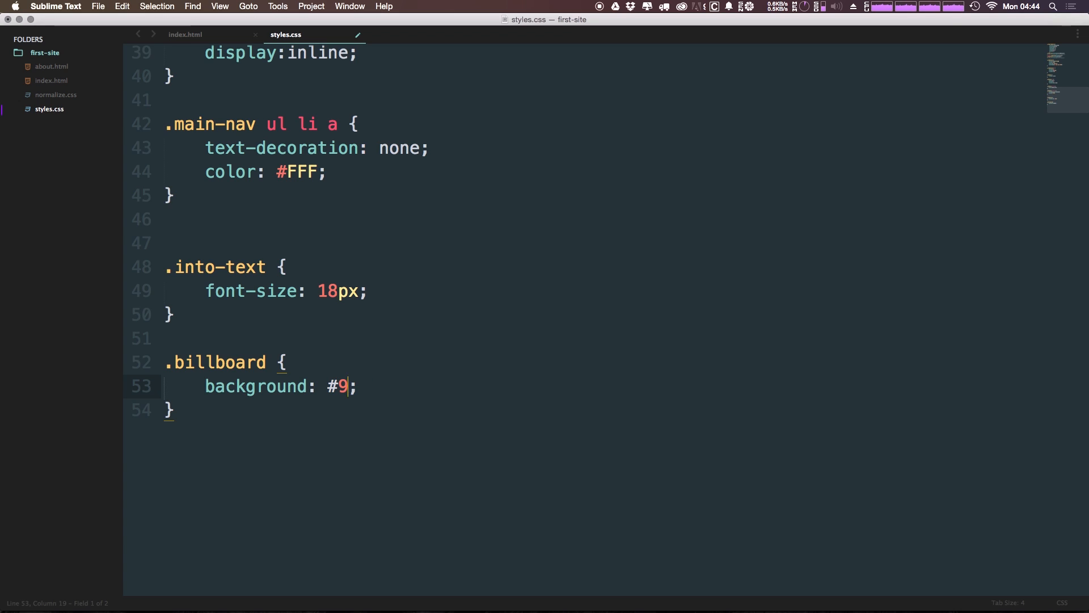
text(99)
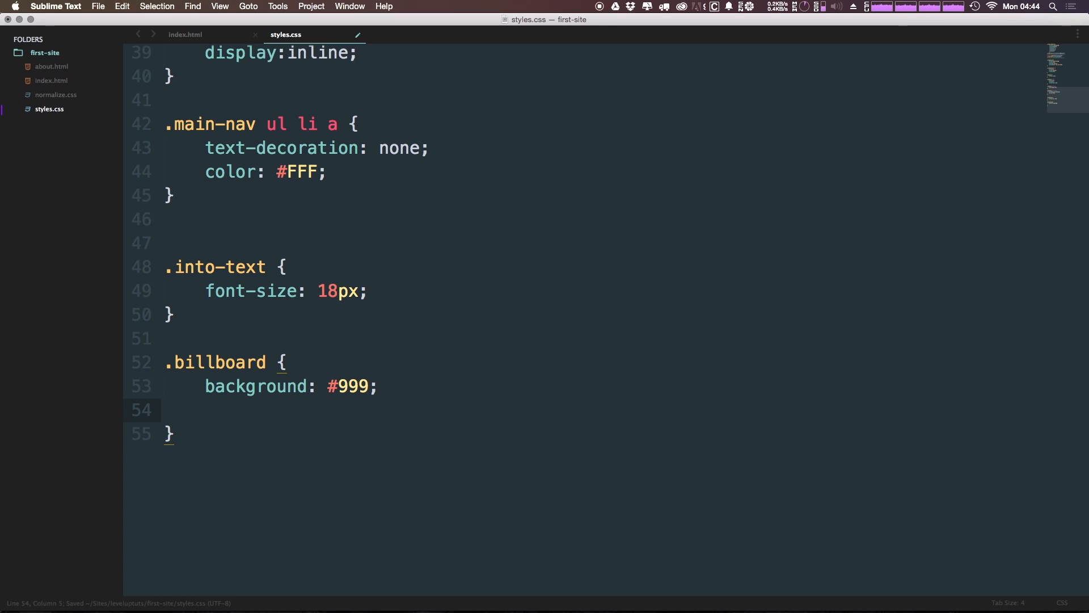
text(t)
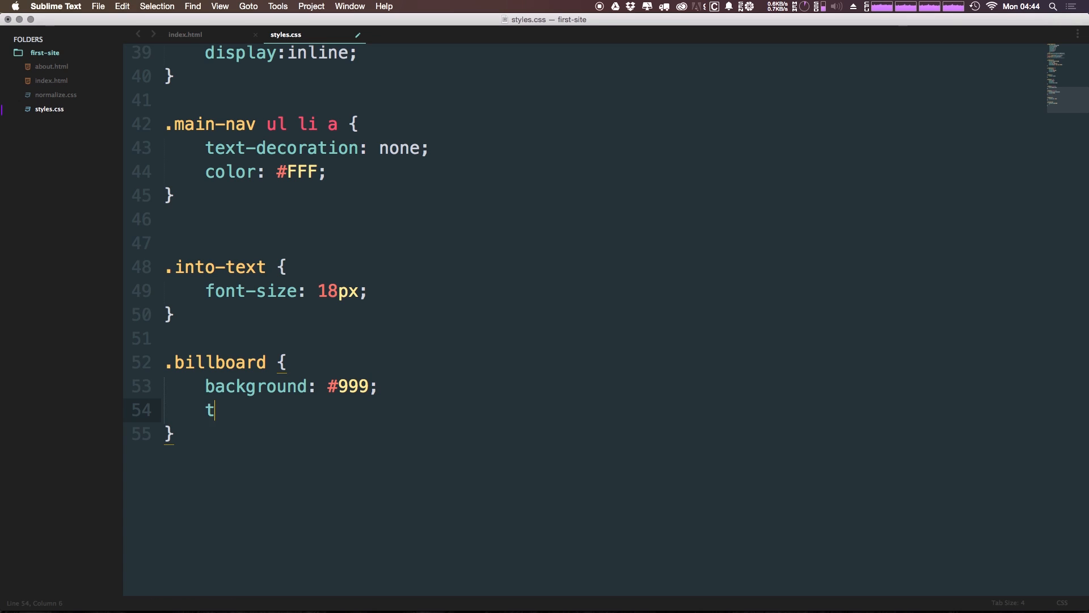
text(ext)
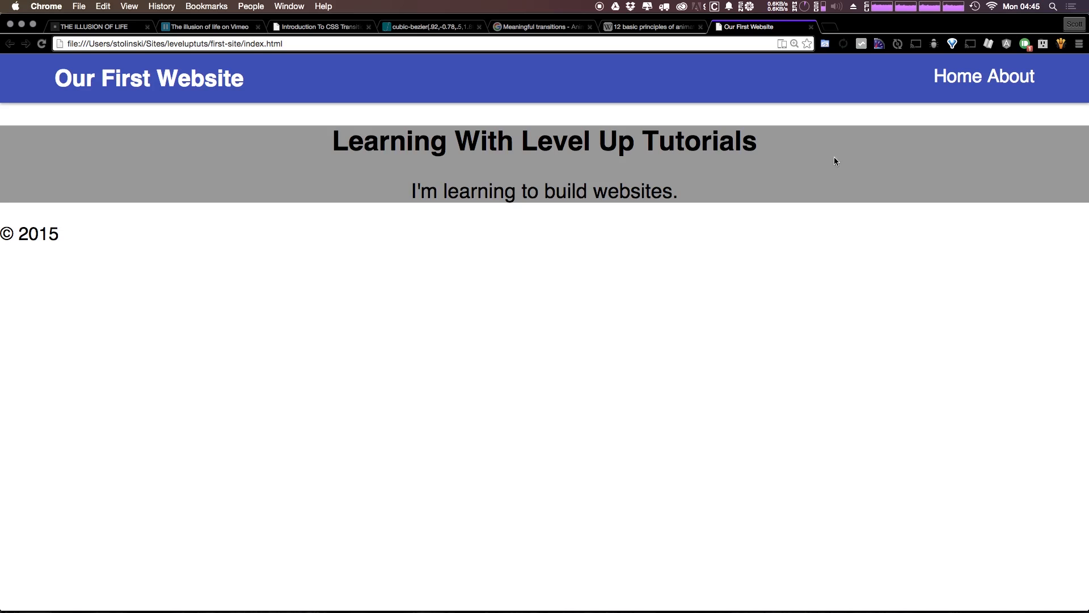
mouse_move(942, 144)
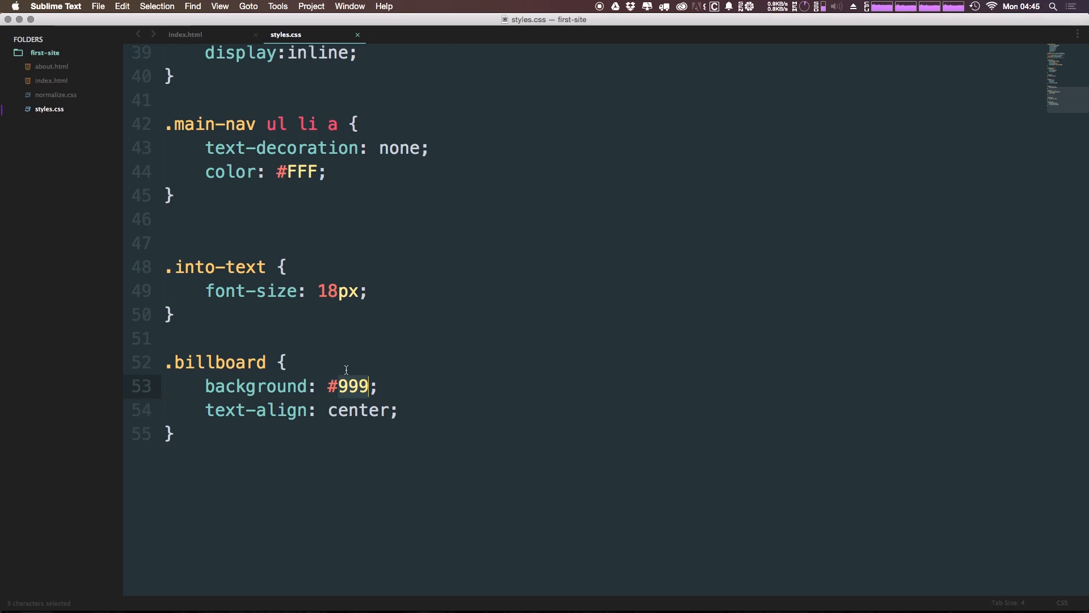
Change the .billboard background value from #999 to #ccc and save.
text(ccc)
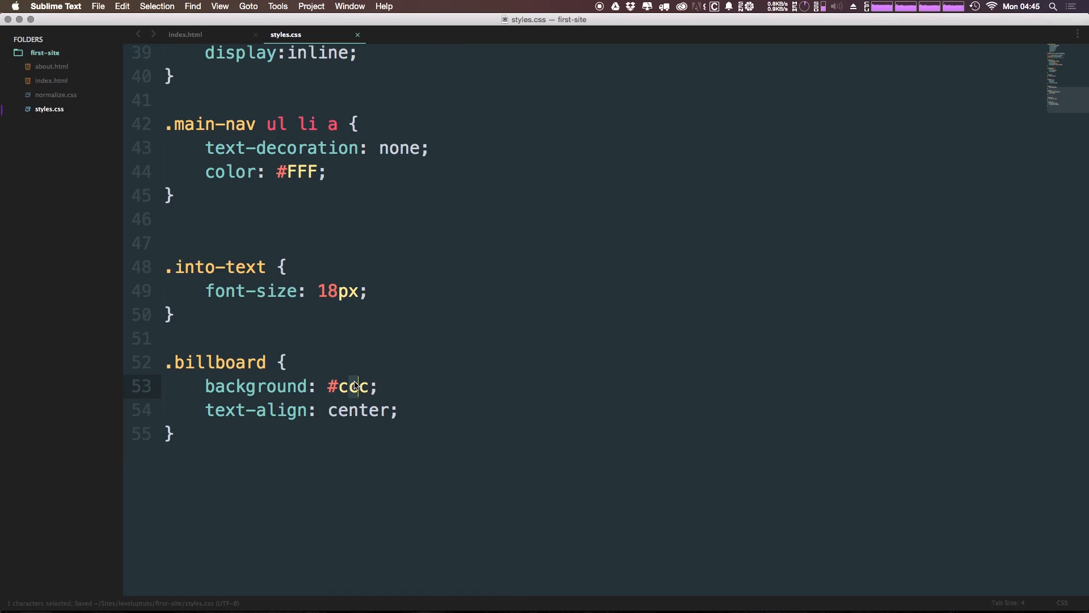
text(FF)
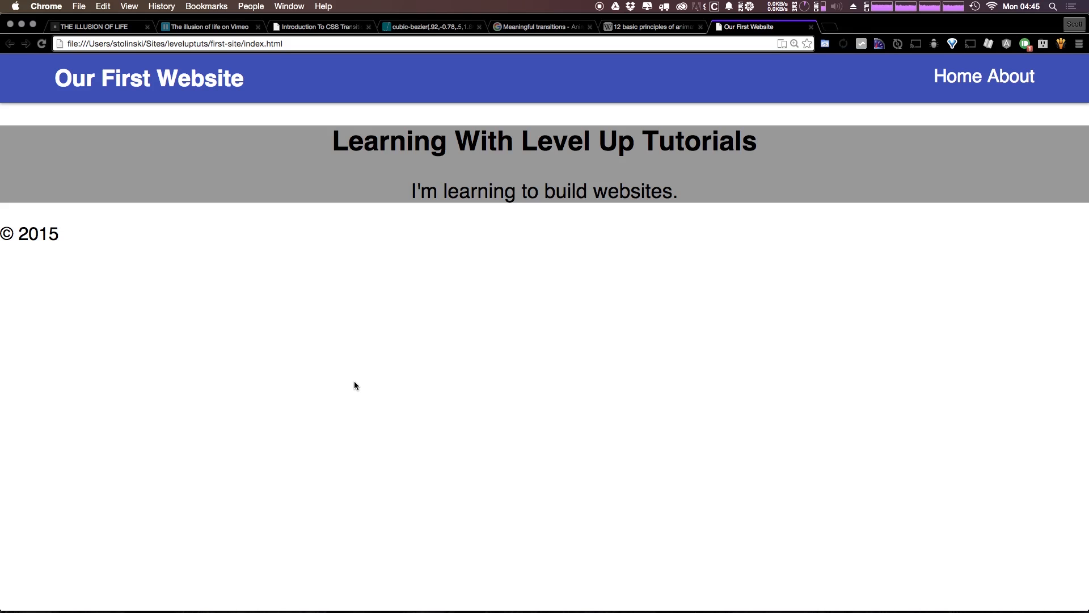
mouse_move(430, 334)
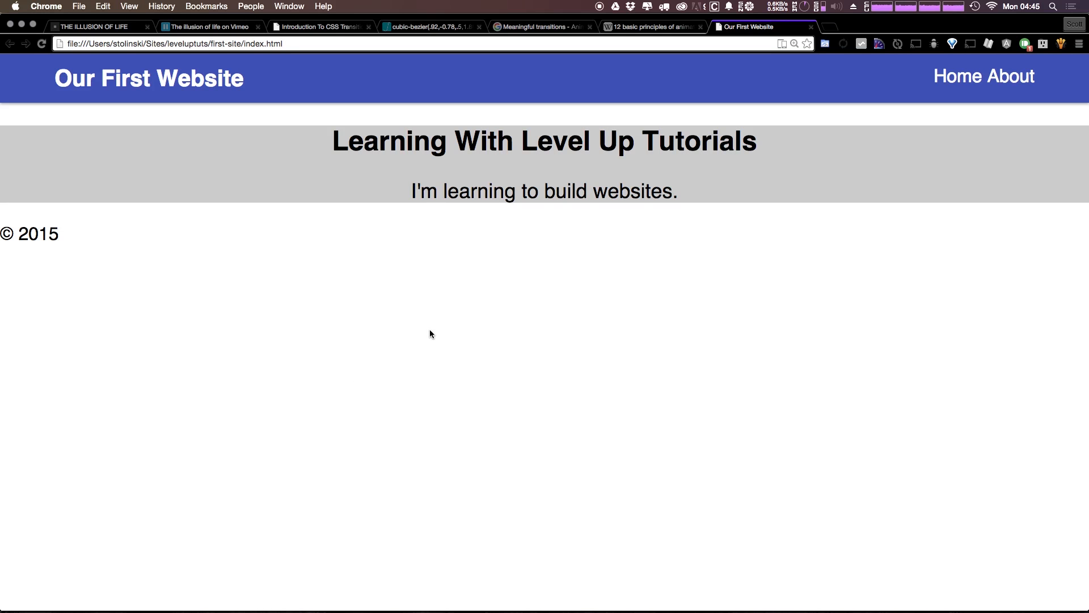
mouse_move(497, 128)
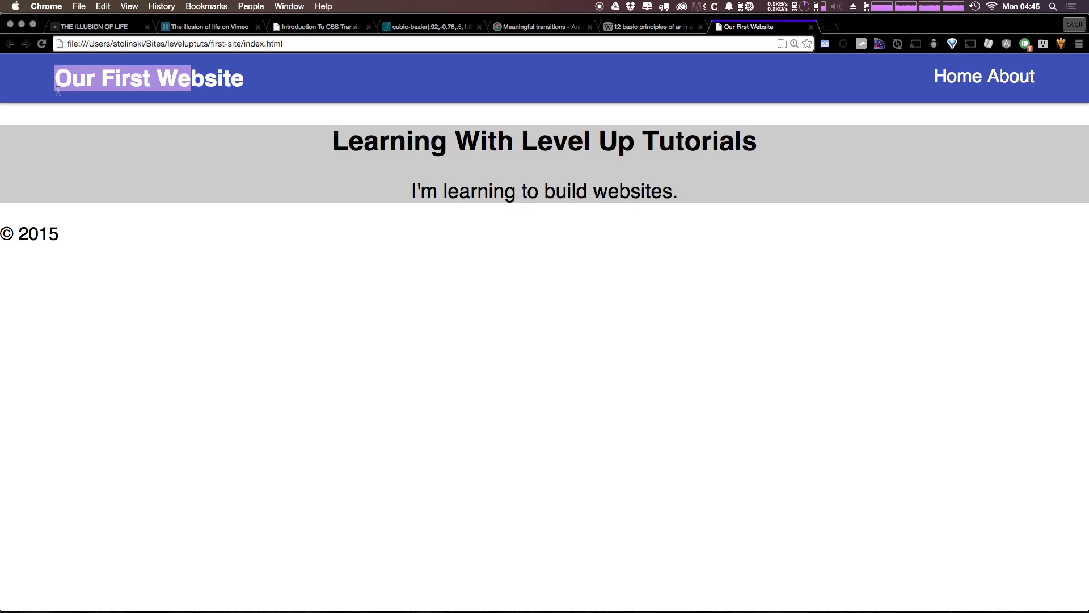
mouse_move(343, 140)
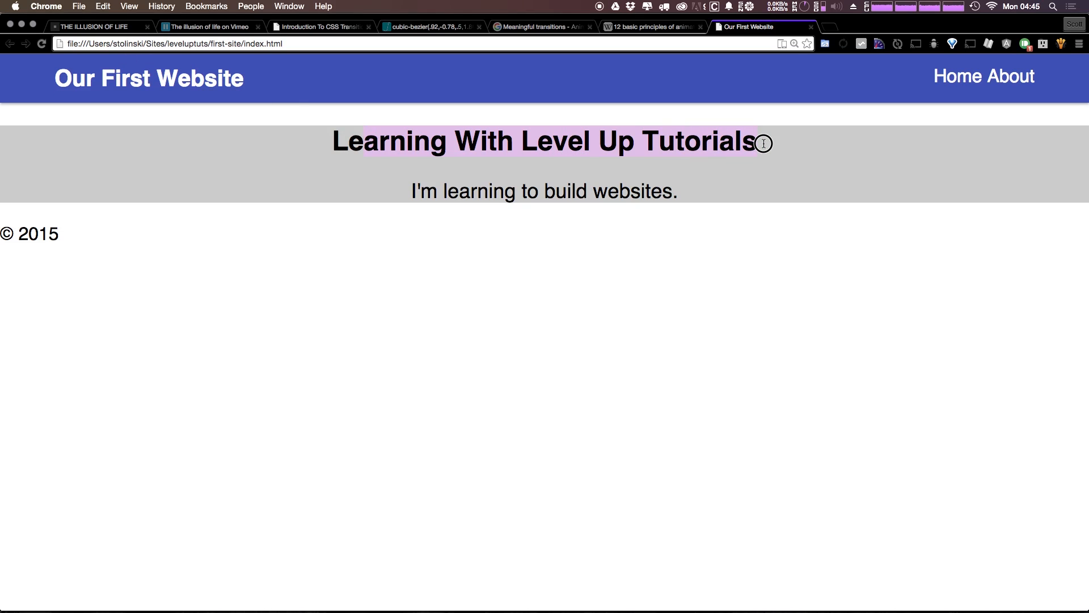
mouse_move(652, 104)
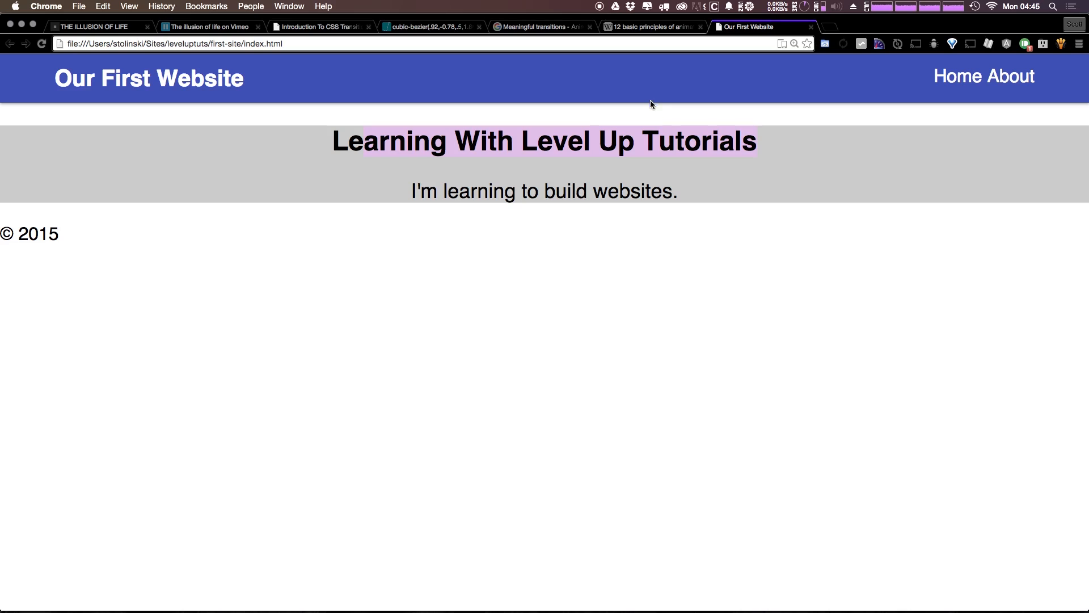
mouse_move(618, 126)
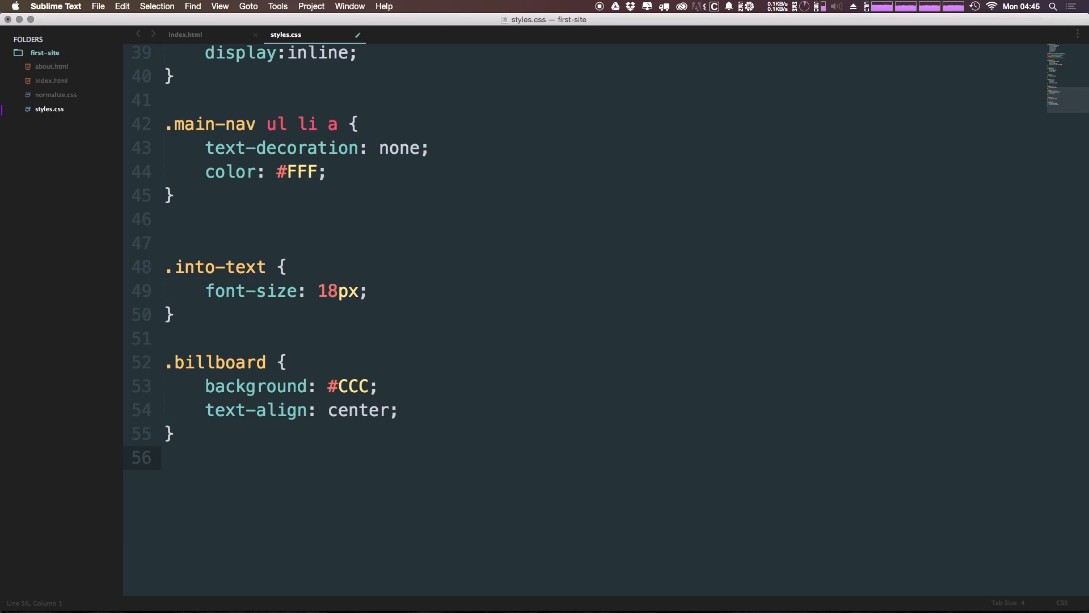
Write a .billboard h2 rule in styles.css with margin-top: 0.
text(.bill)
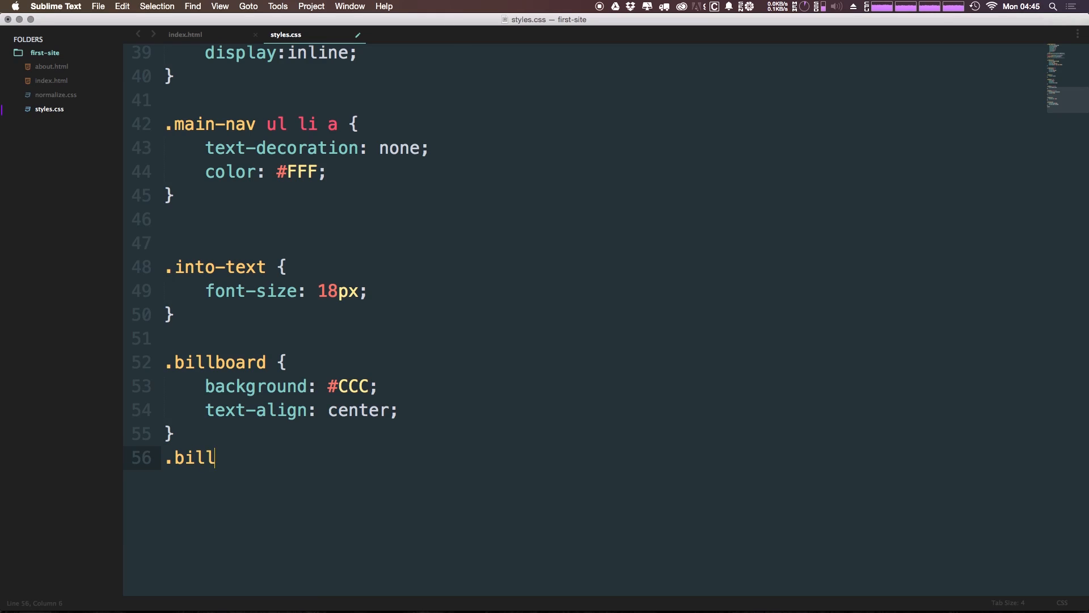
text(board h2)
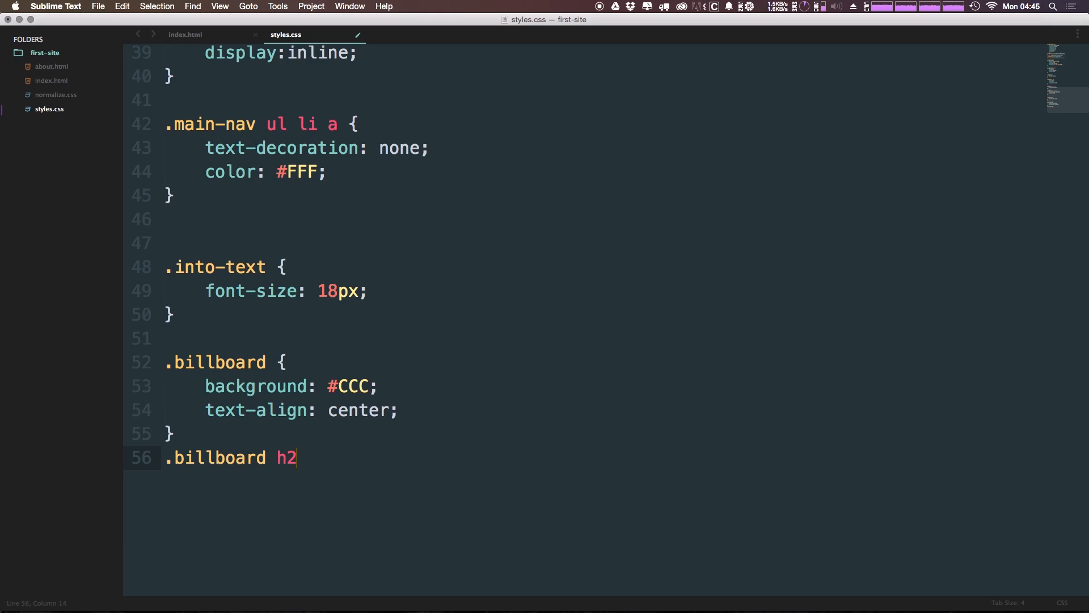
text({)
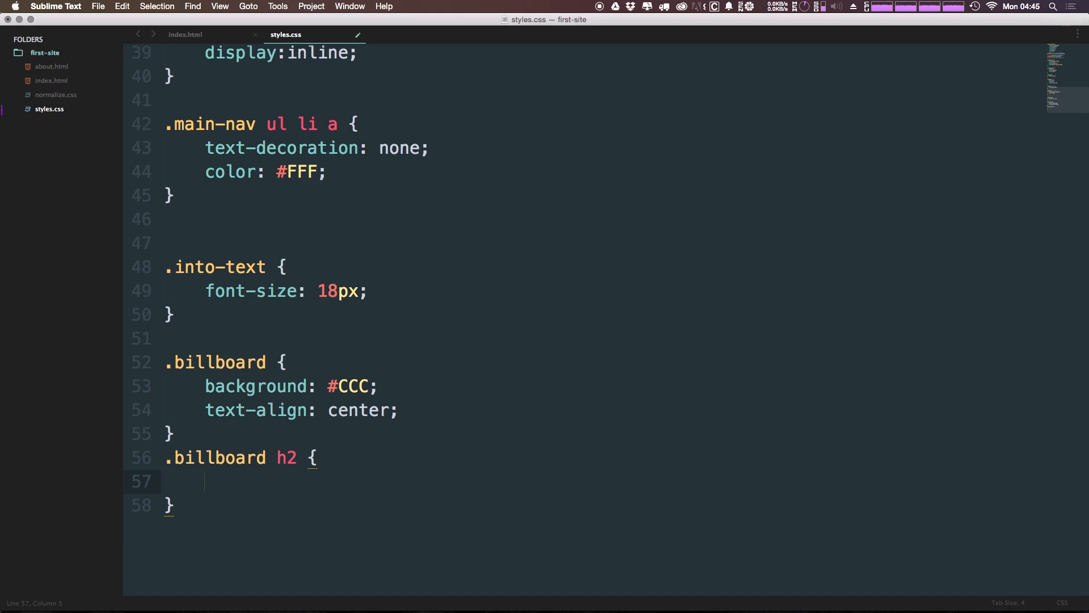
text(m)
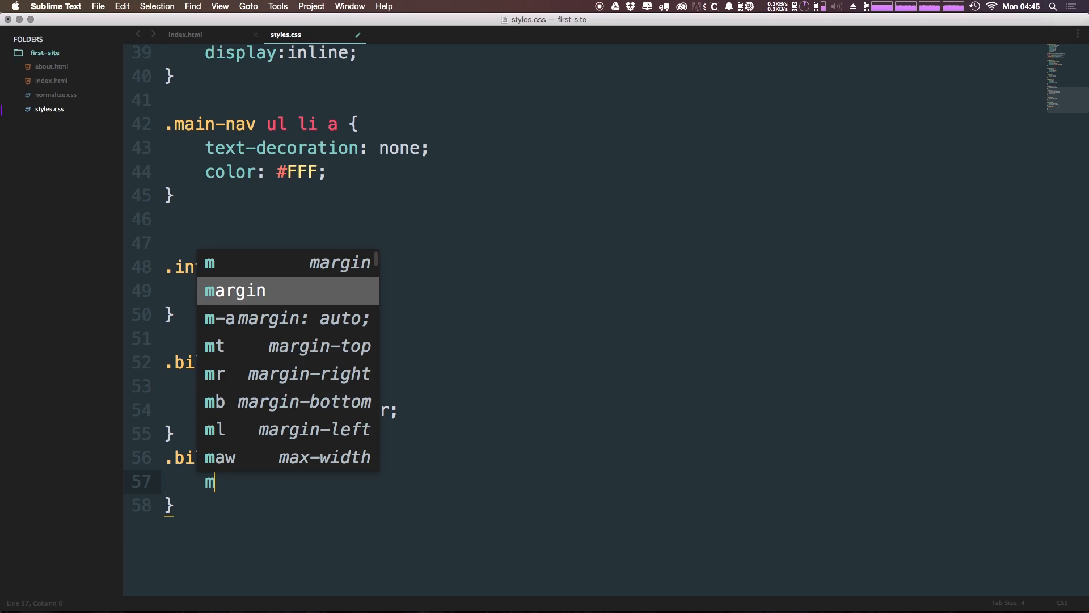
text(argin-top: ;)
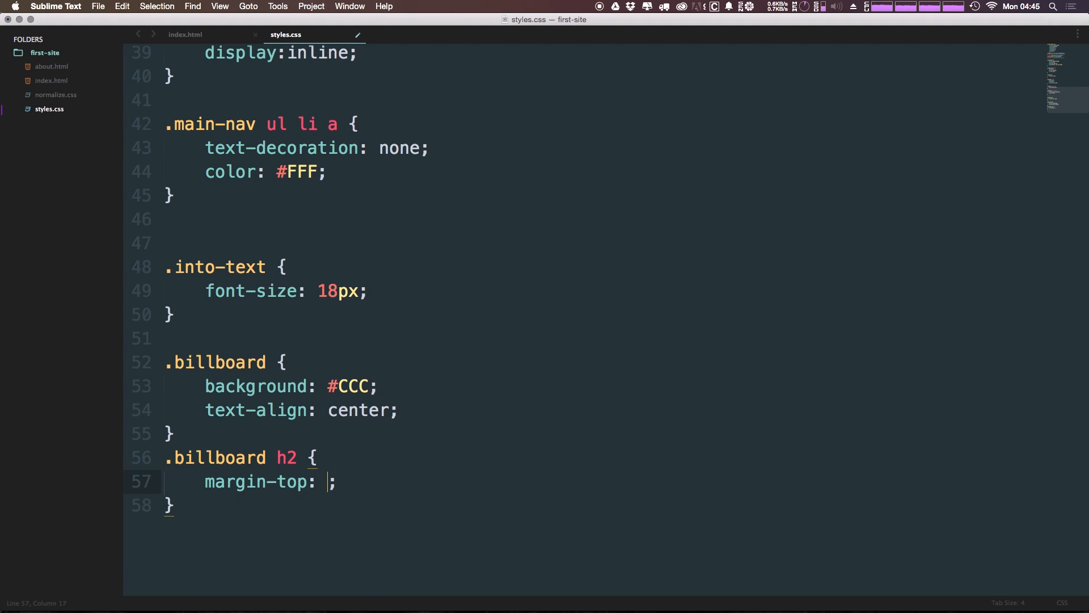
text(0)
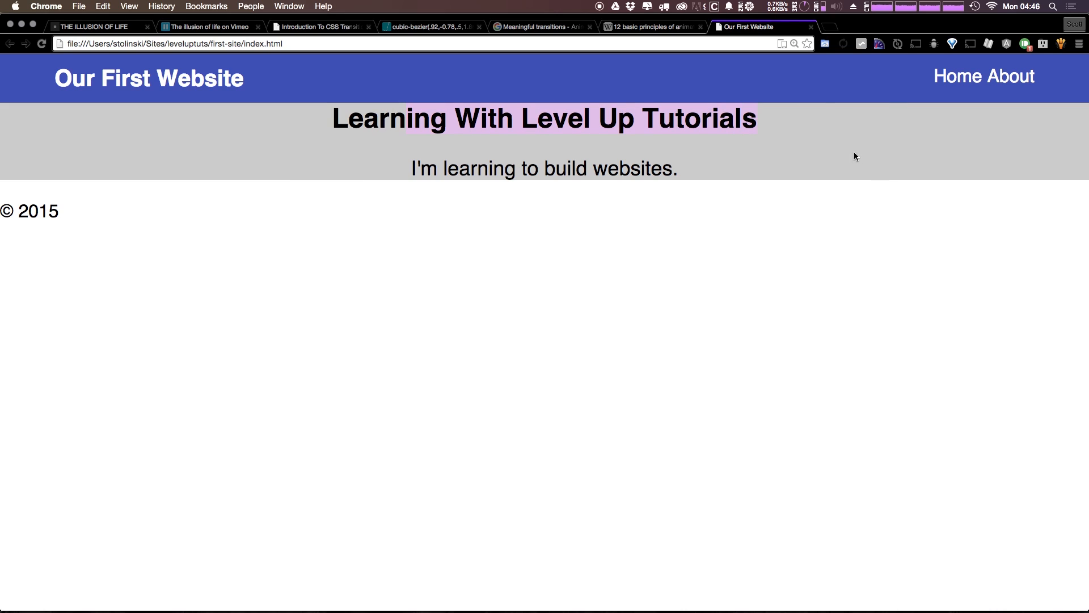
mouse_move(710, 113)
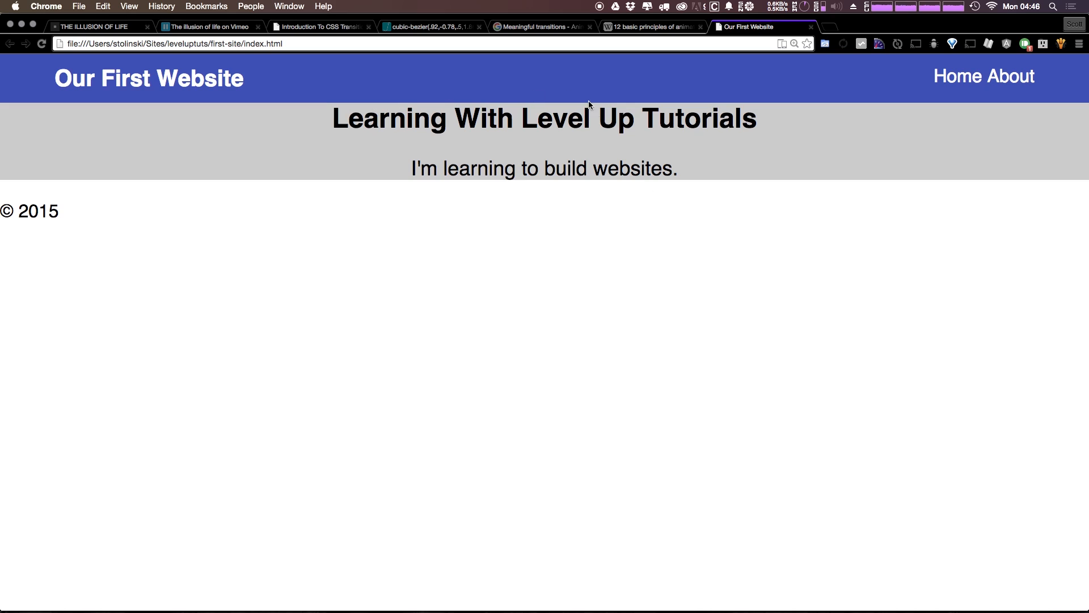
mouse_move(1005, 98)
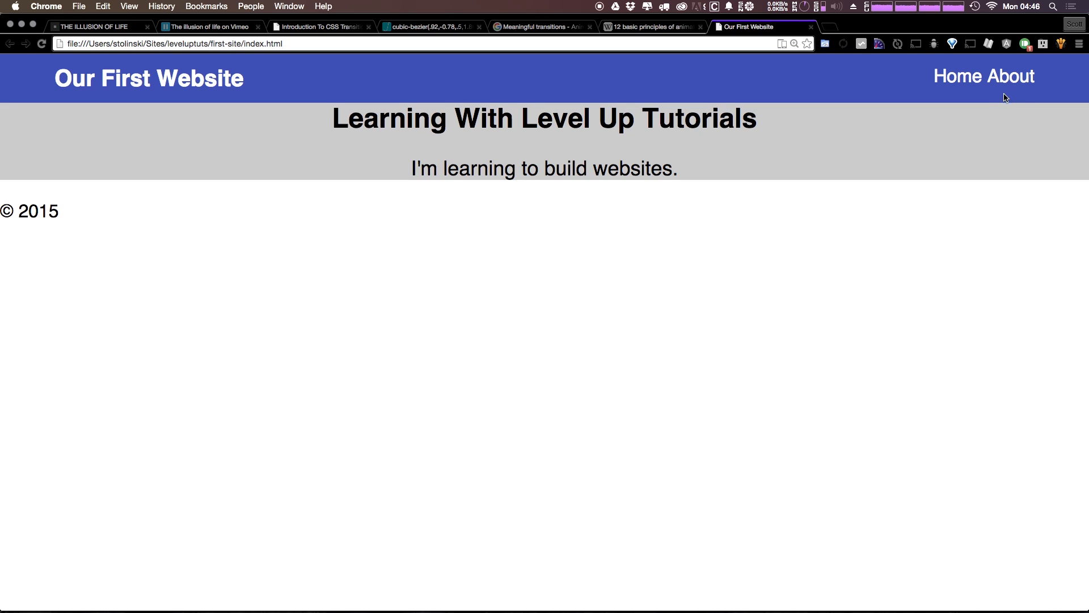
mouse_move(1006, 105)
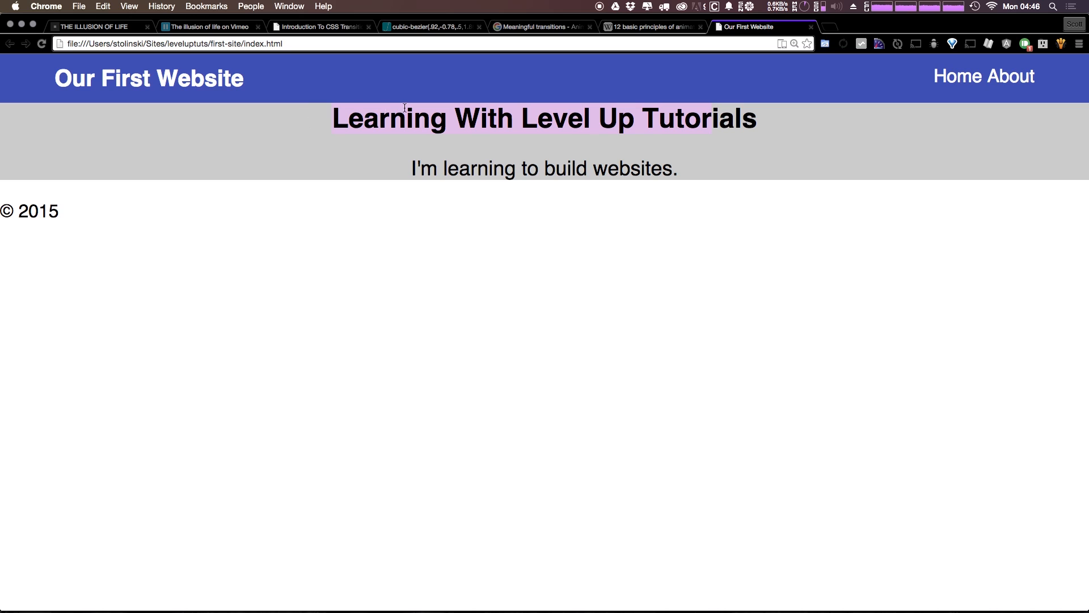
mouse_move(794, 177)
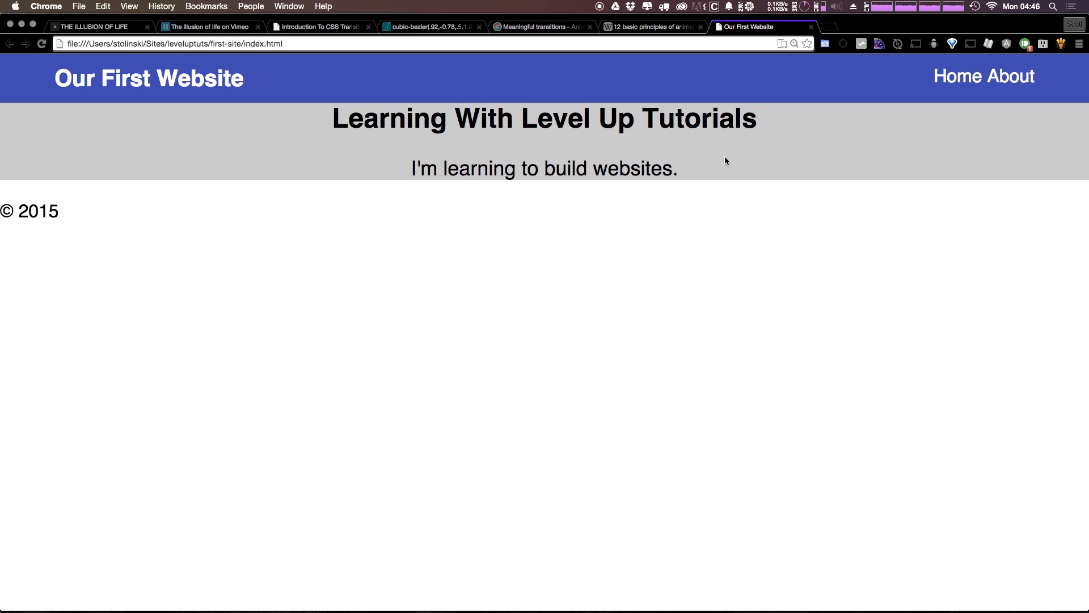
mouse_move(833, 168)
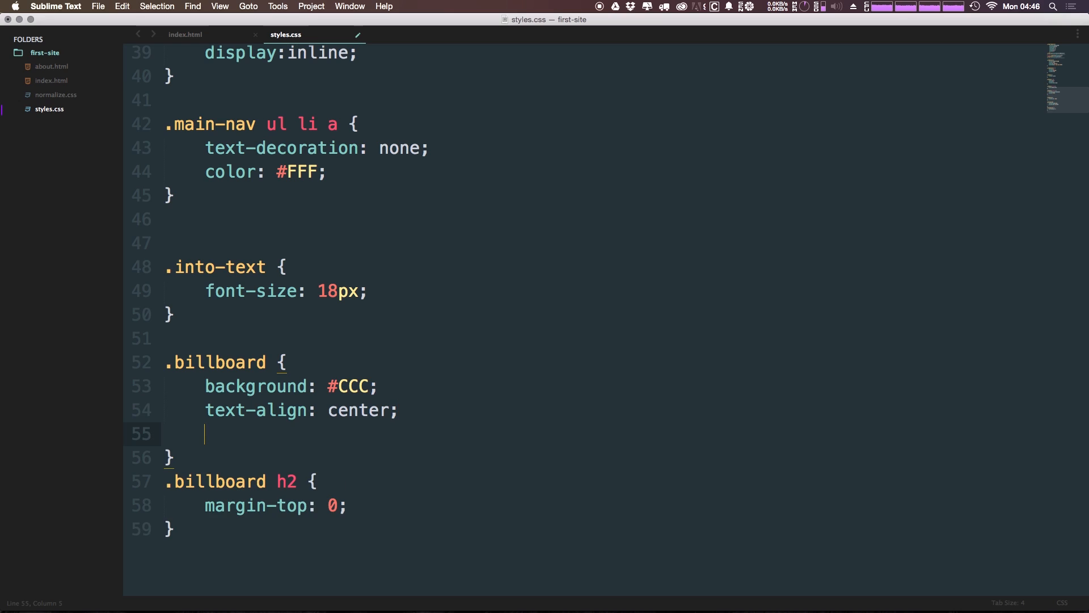
Add padding: 60 inside the .billboard rule.
text(padding: ;)
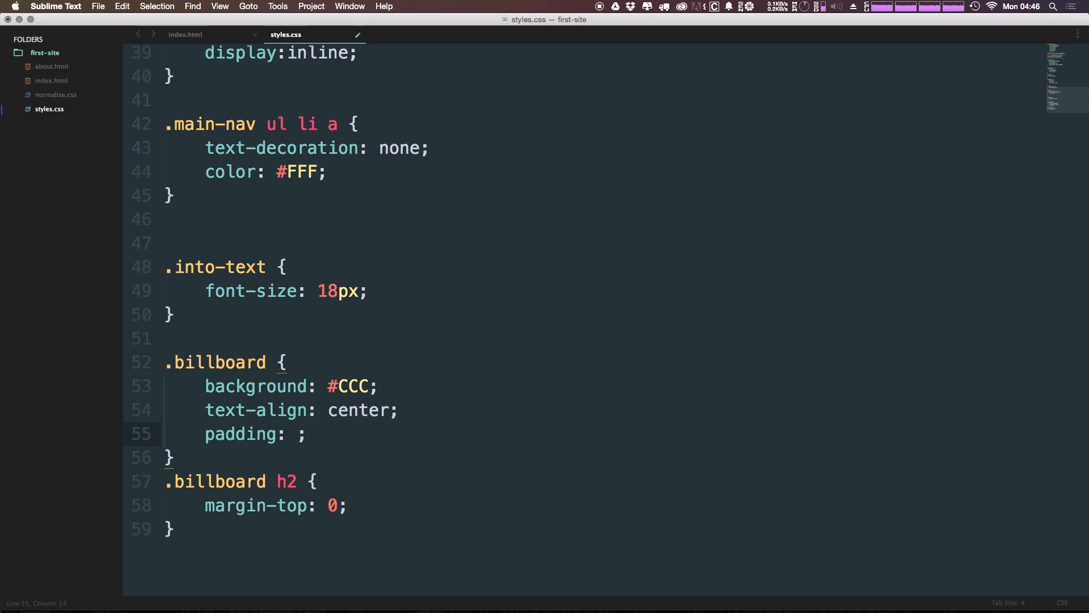
text(60)
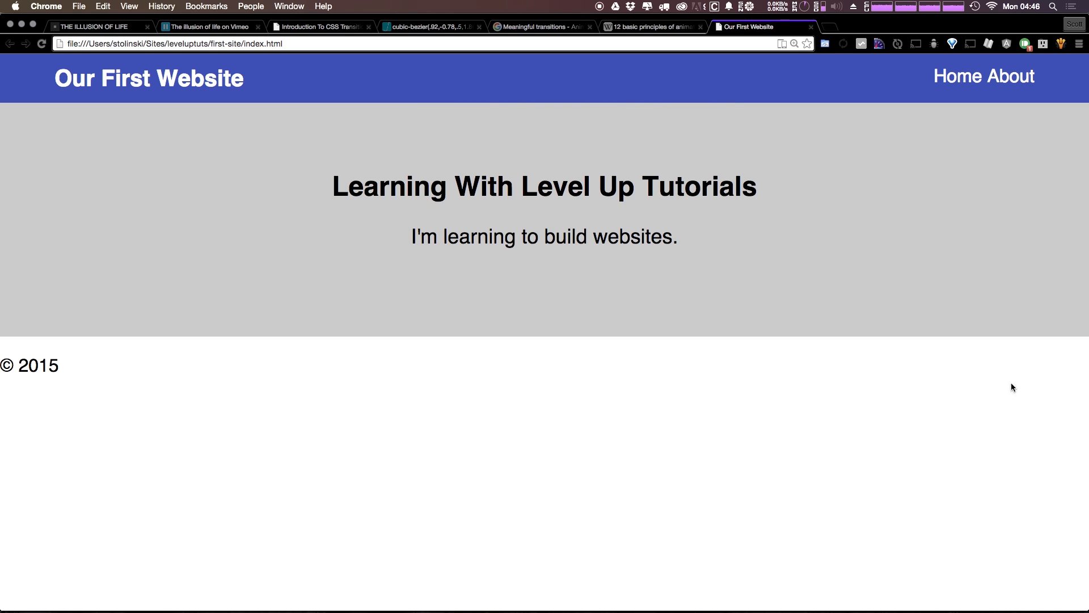
mouse_move(882, 320)
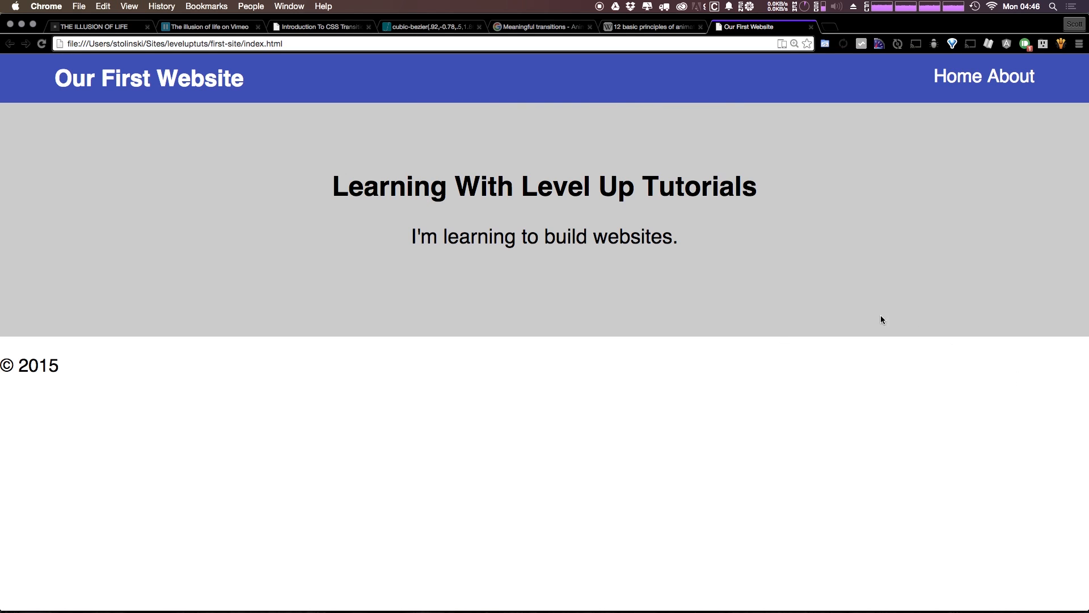
mouse_move(839, 302)
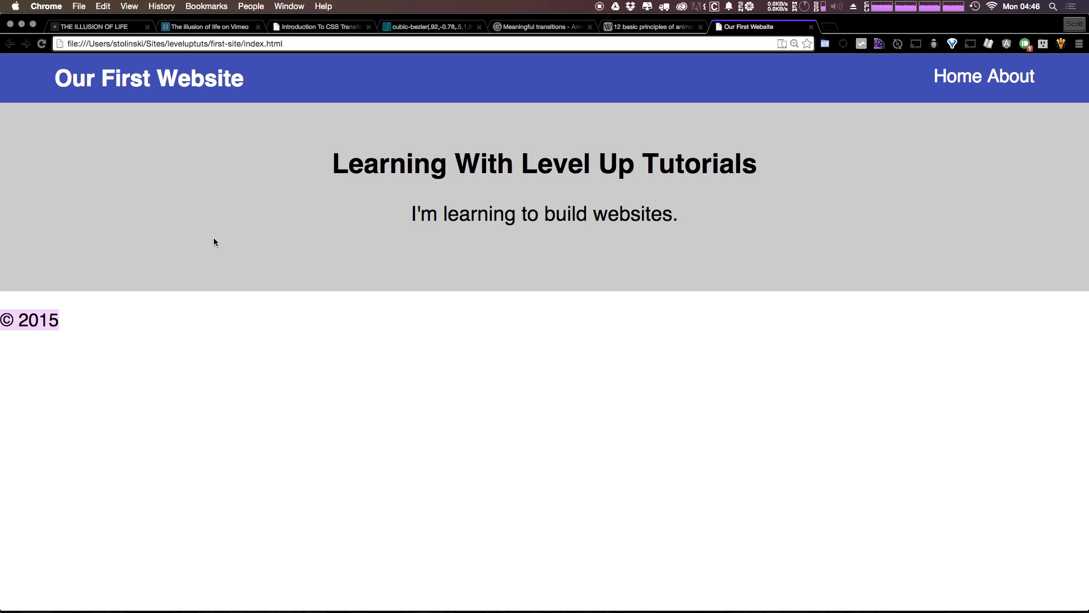
mouse_move(480, 195)
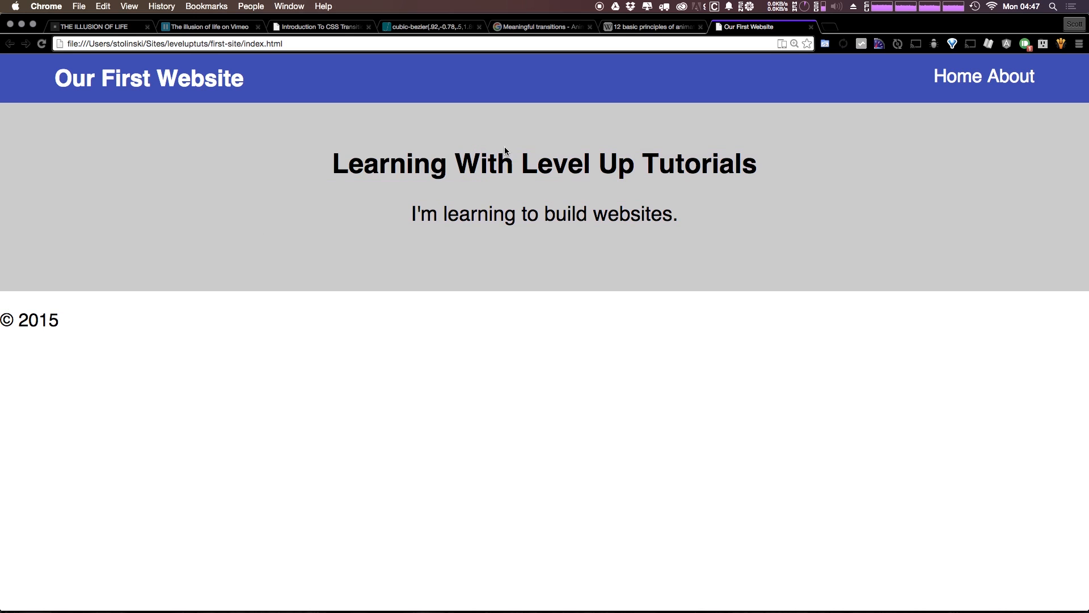
mouse_move(617, 119)
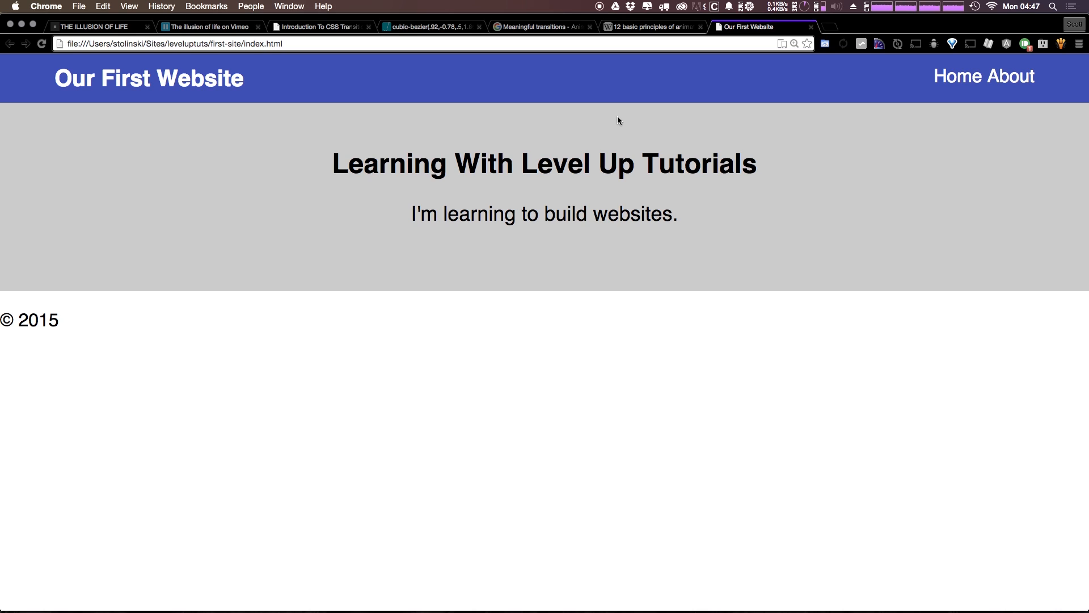
mouse_move(596, 429)
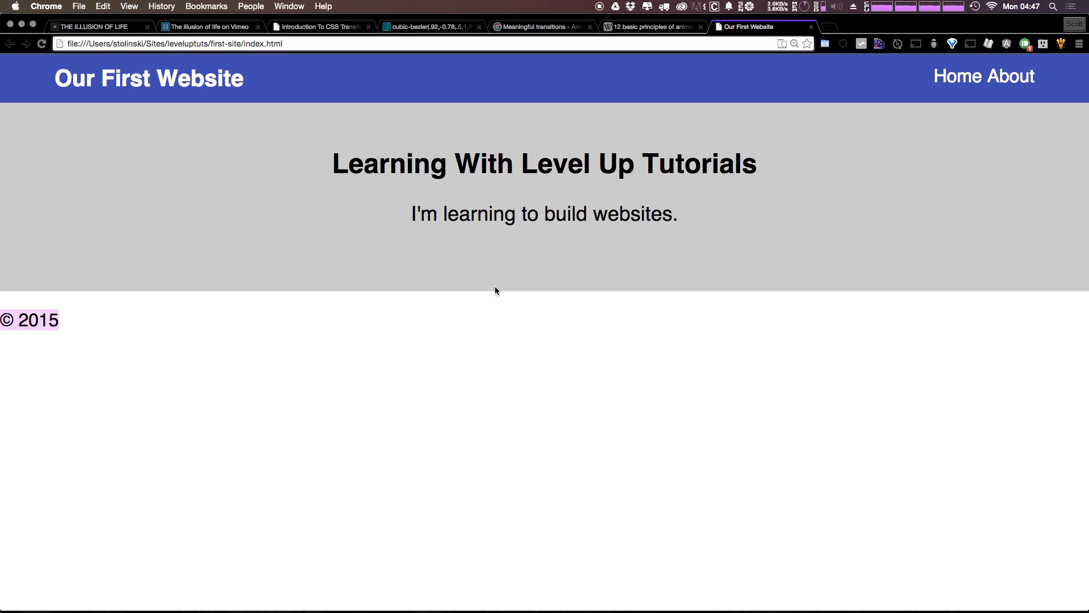
mouse_move(623, 170)
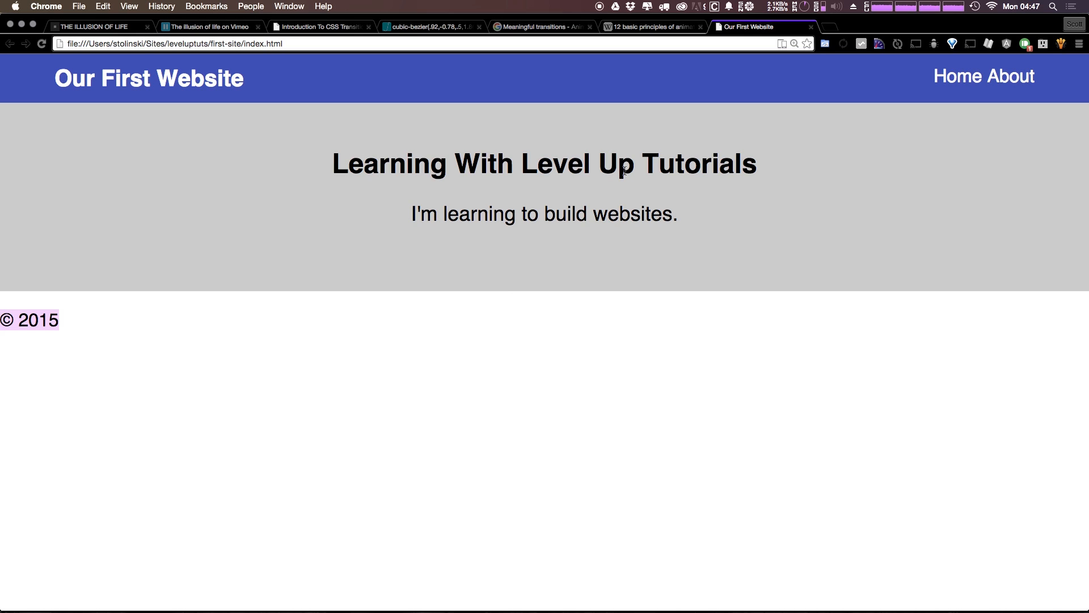